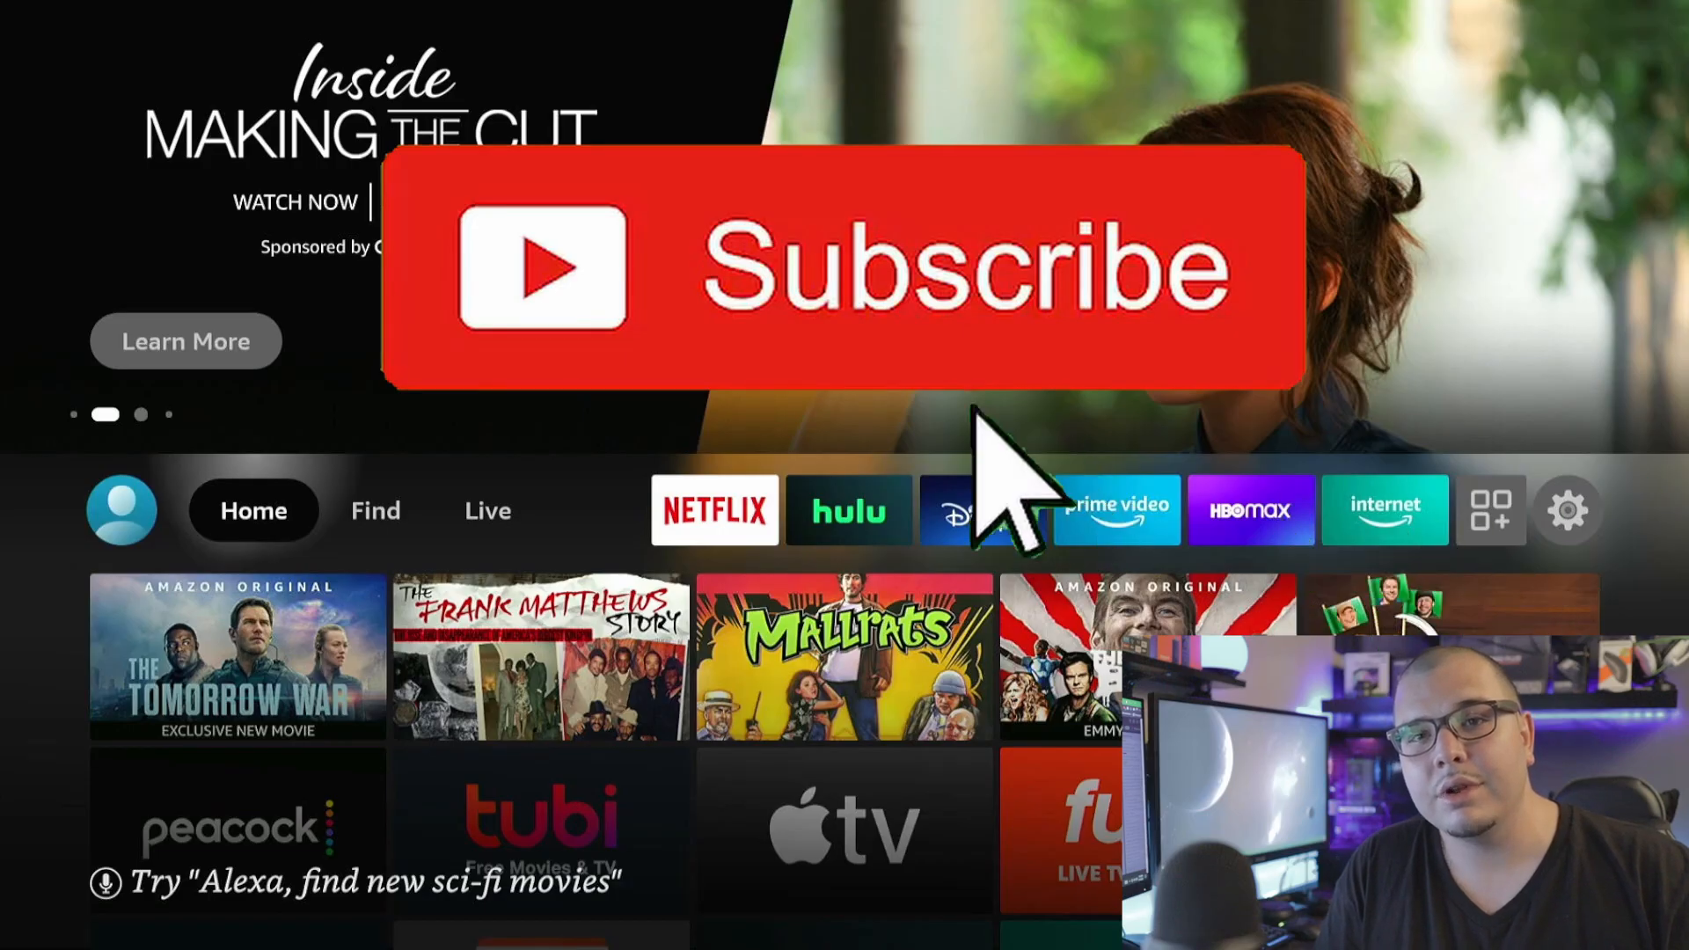
Download the OBS Studio 27.0.1 Windows installer from obsproject.com/download.
click(792, 273)
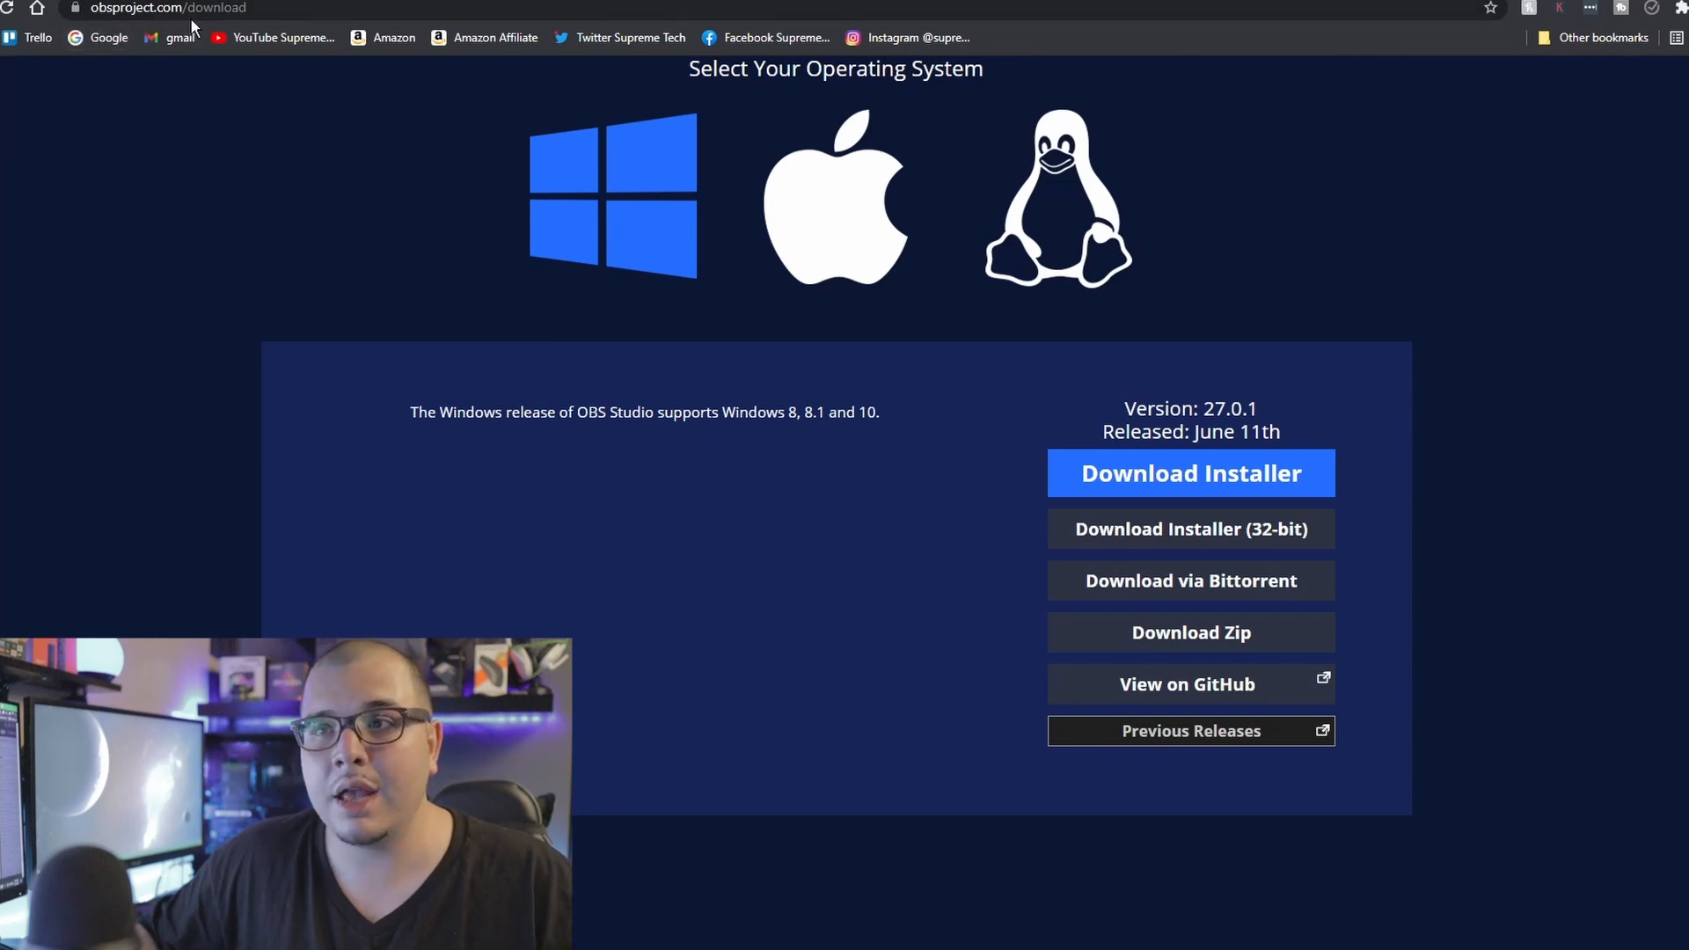
click(167, 9)
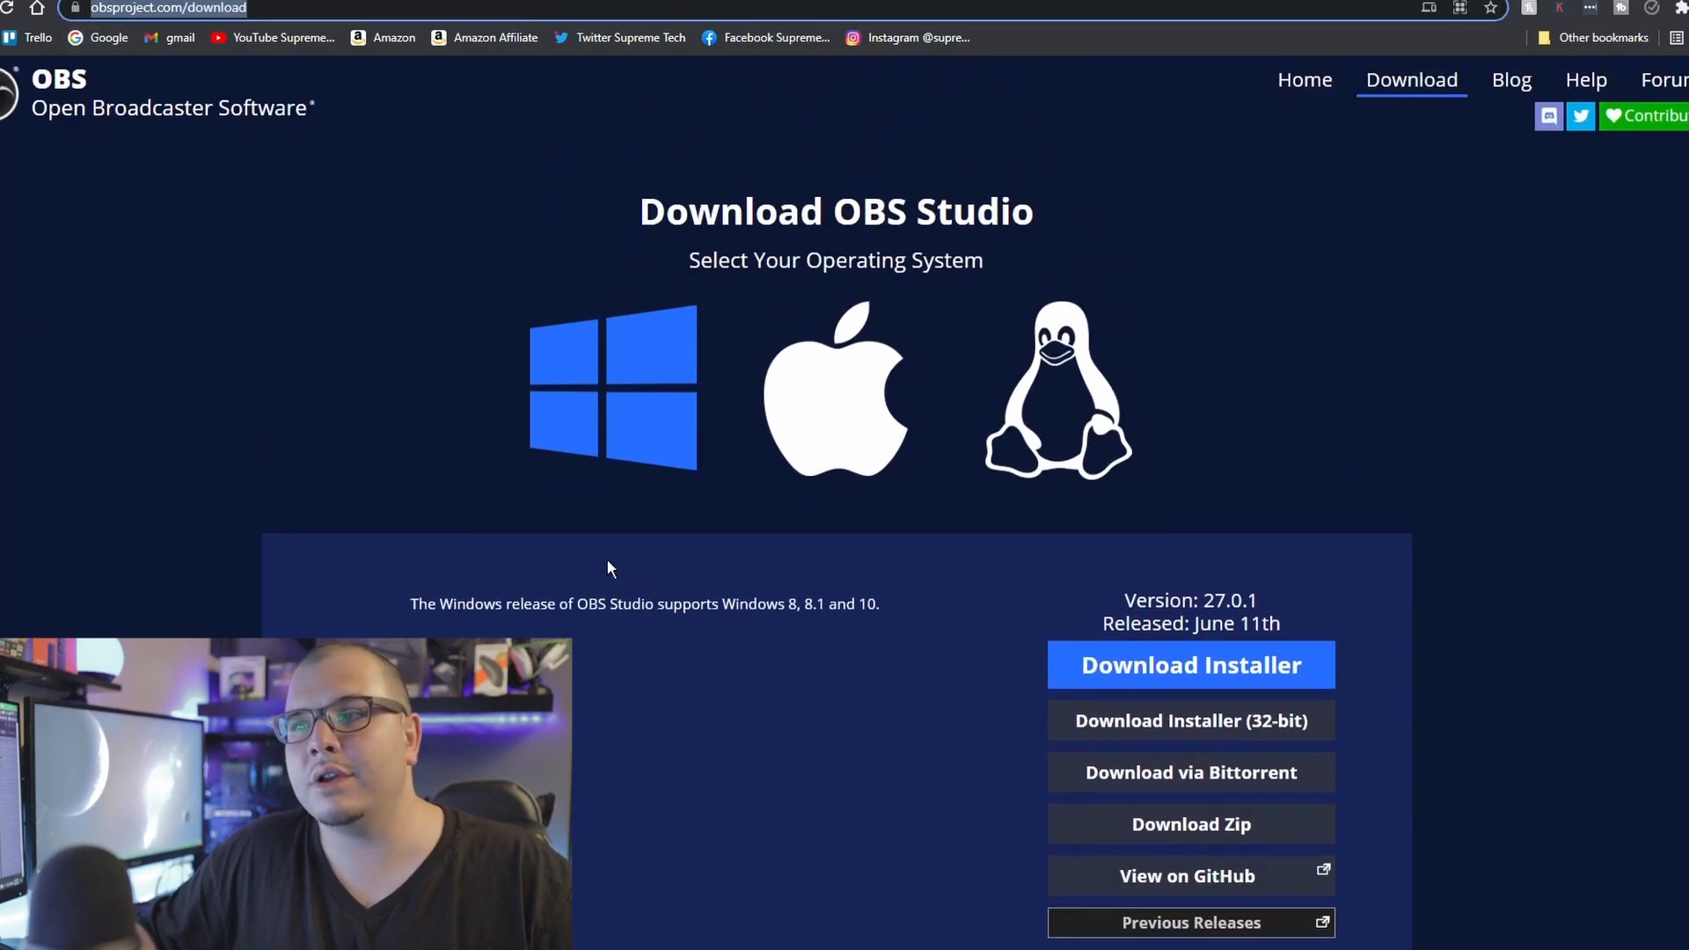
mouse_move(602, 384)
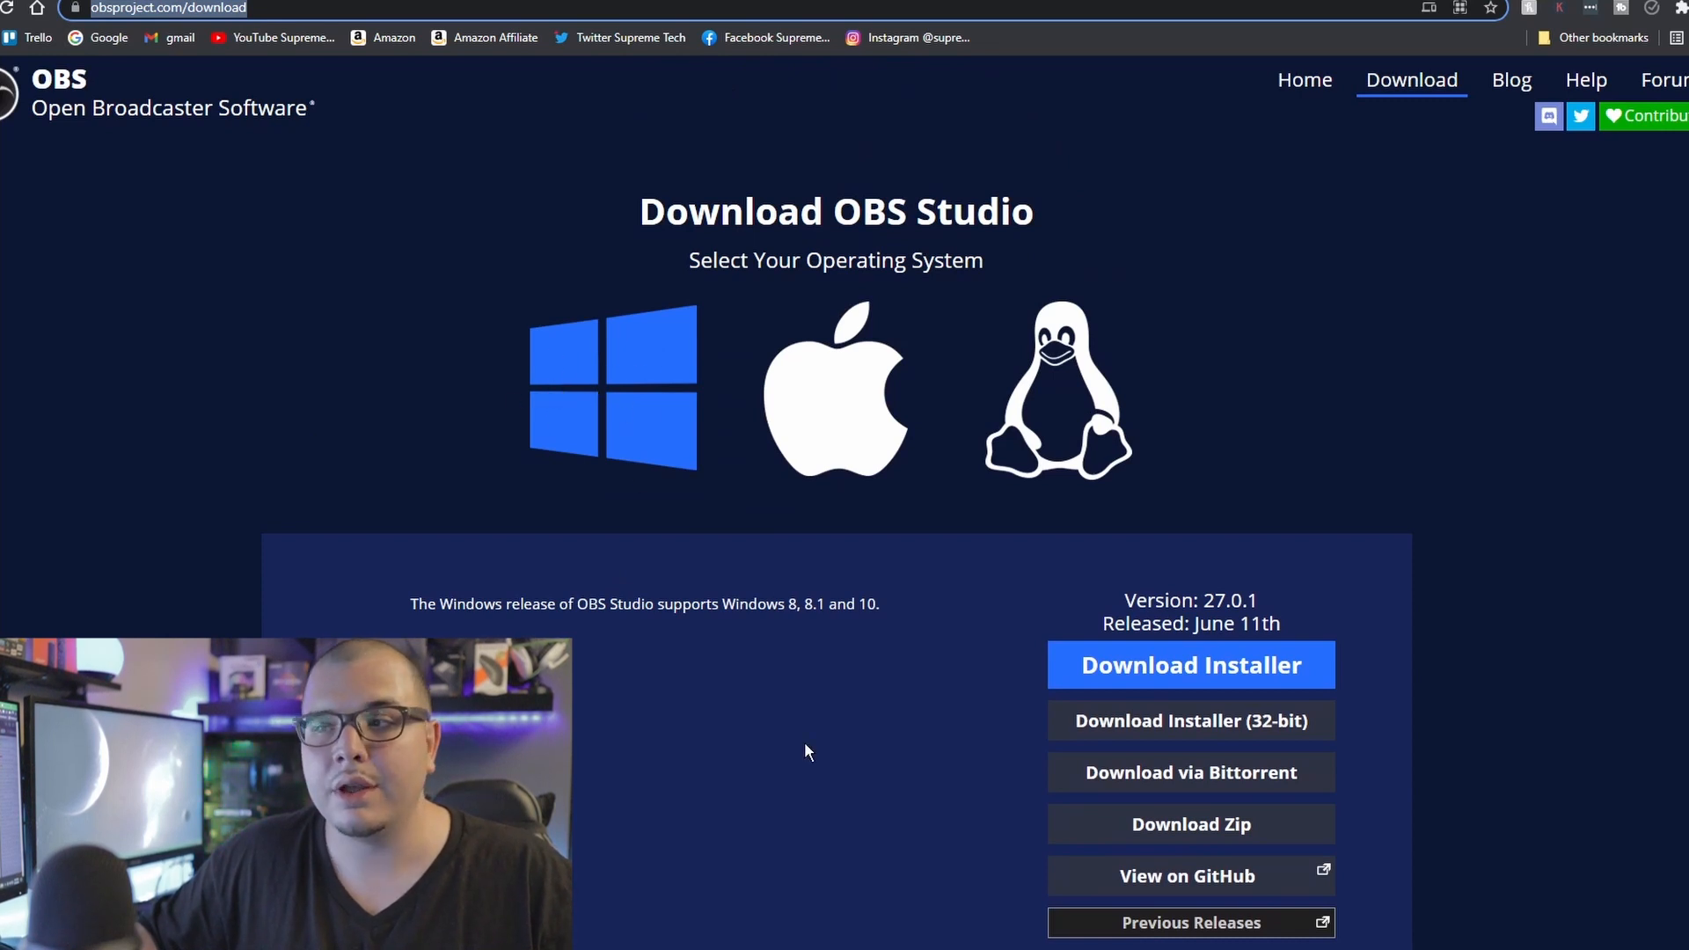
mouse_move(772, 449)
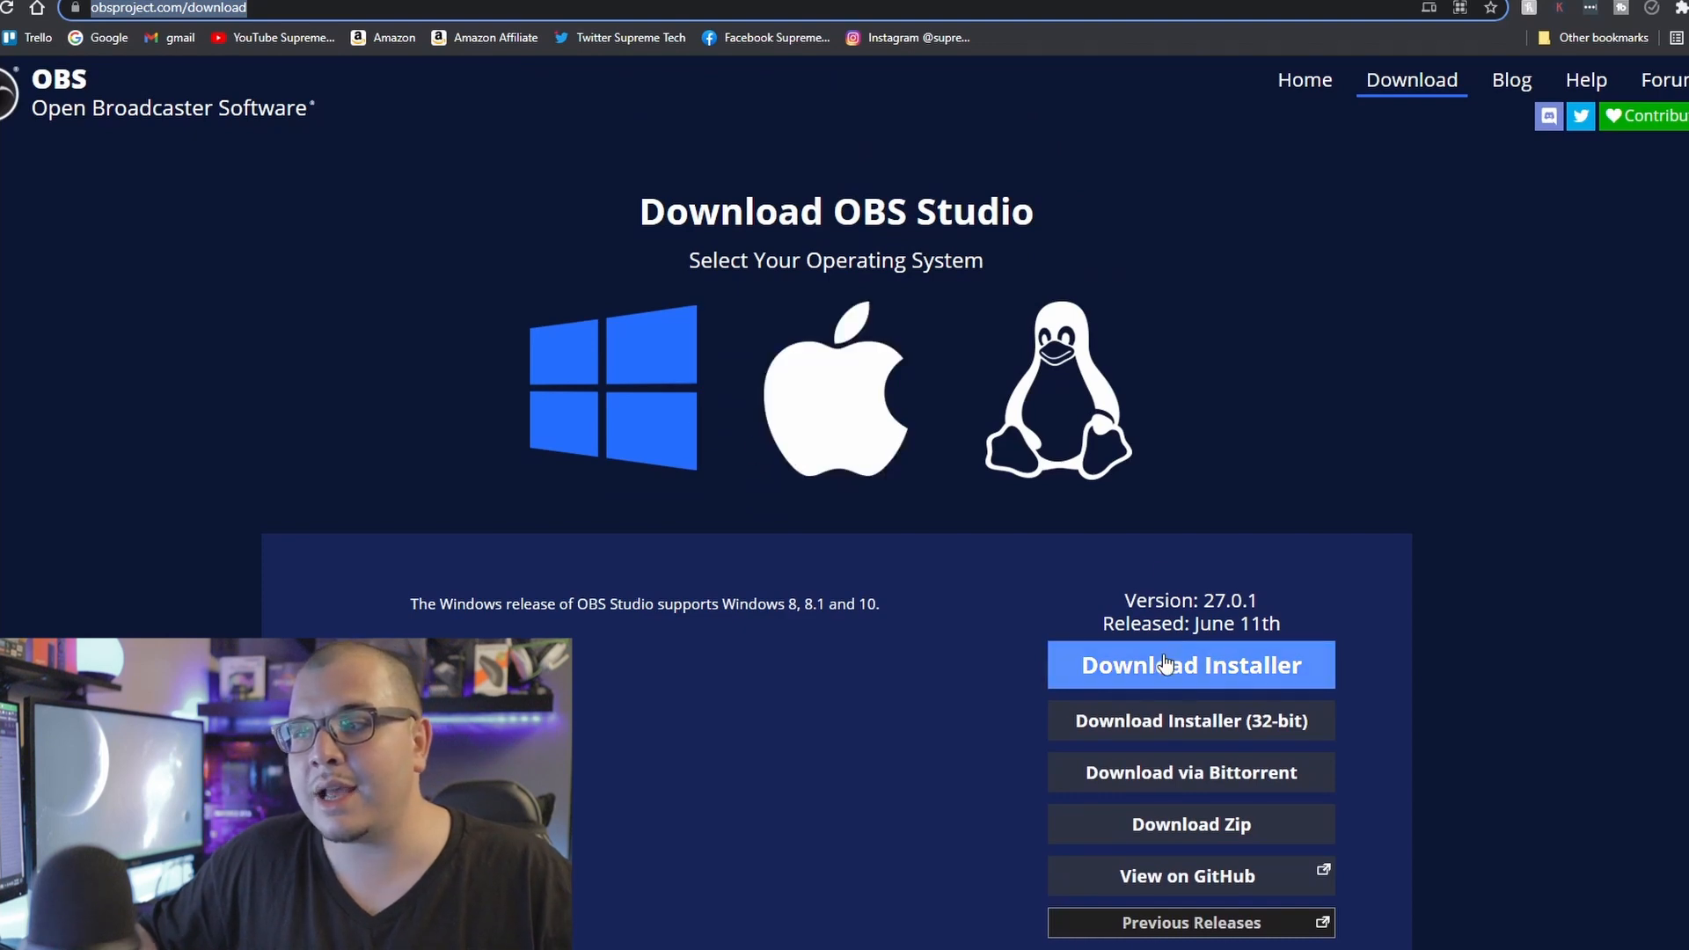
click(1190, 665)
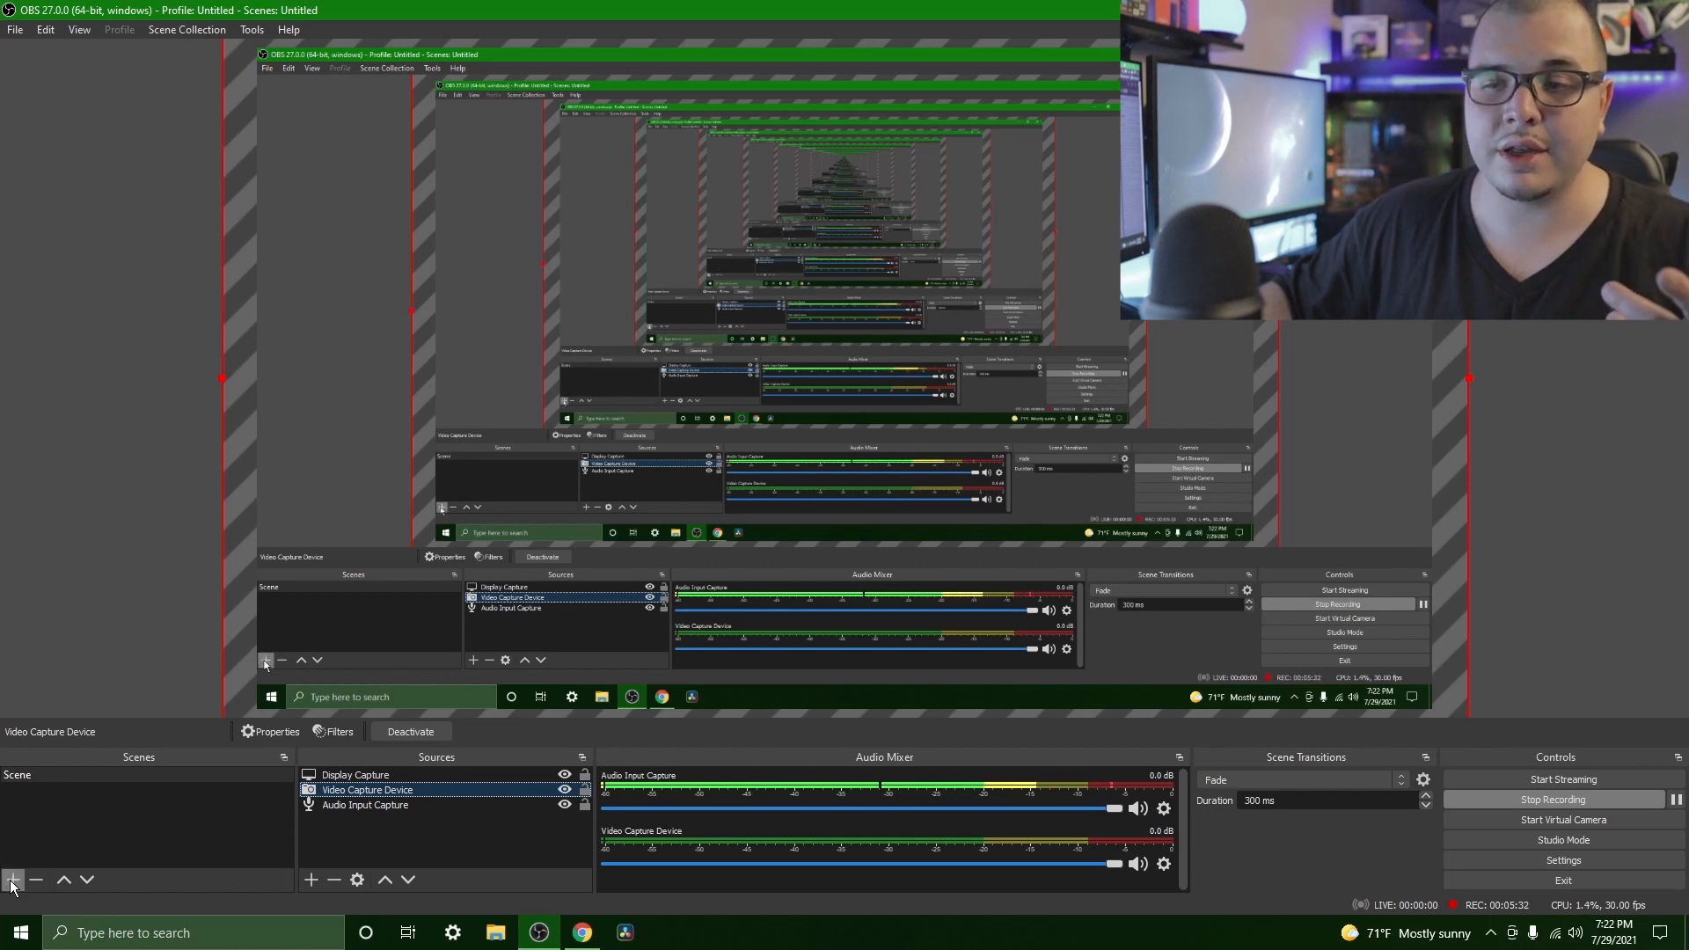
click(11, 901)
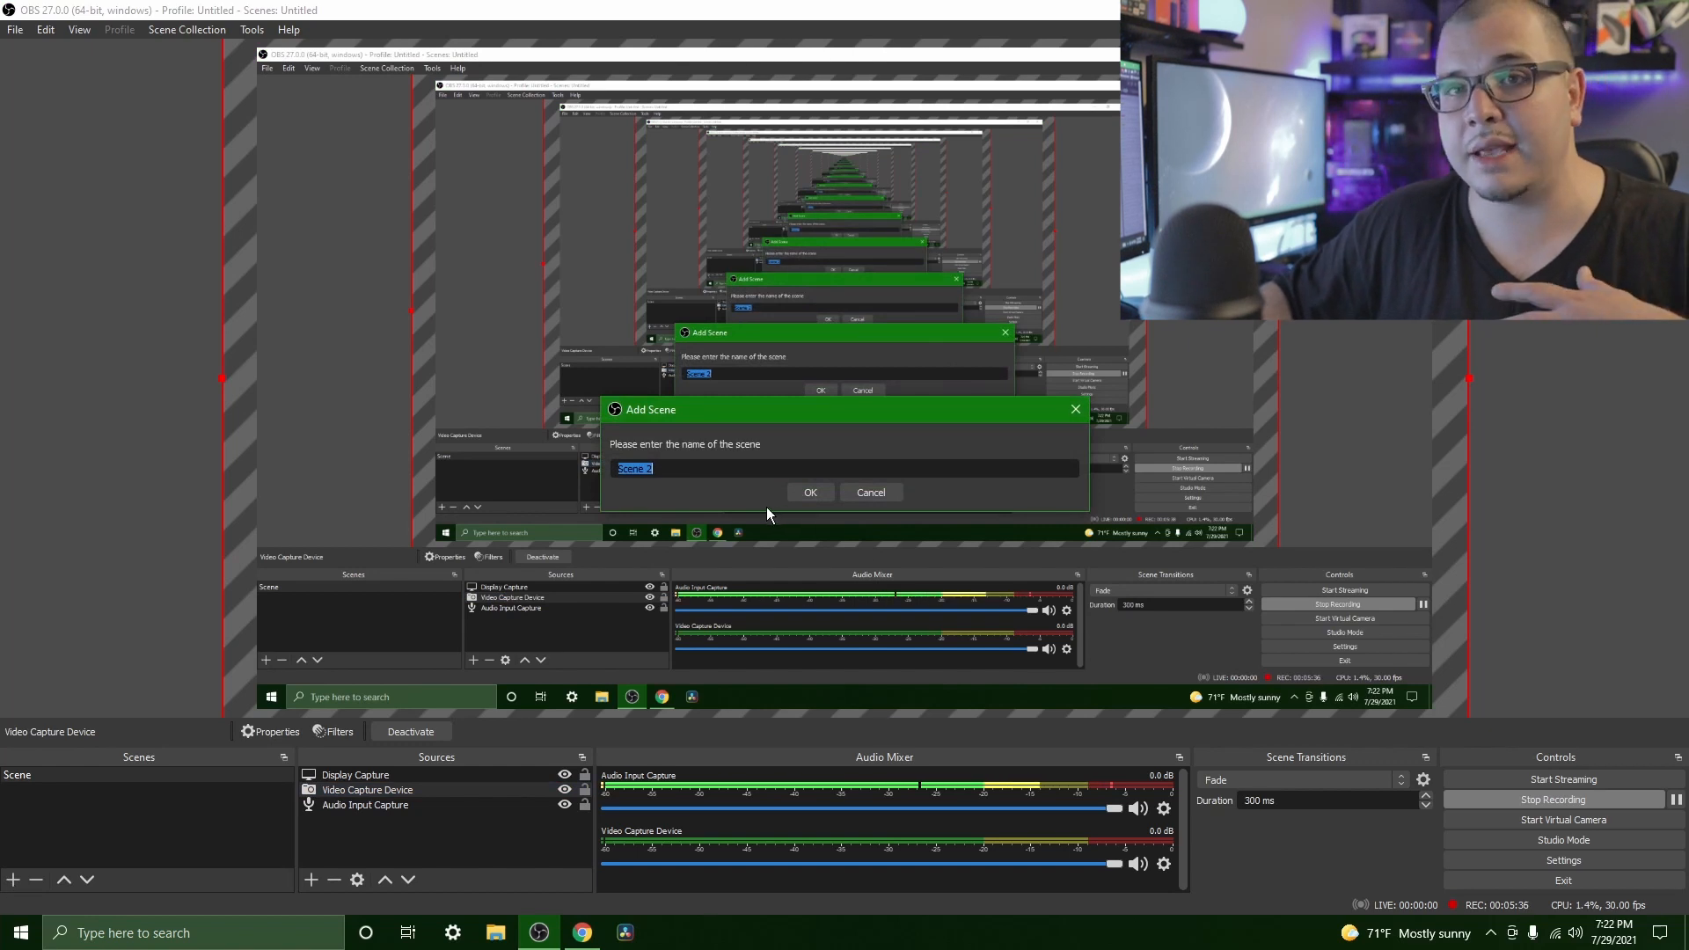
click(869, 493)
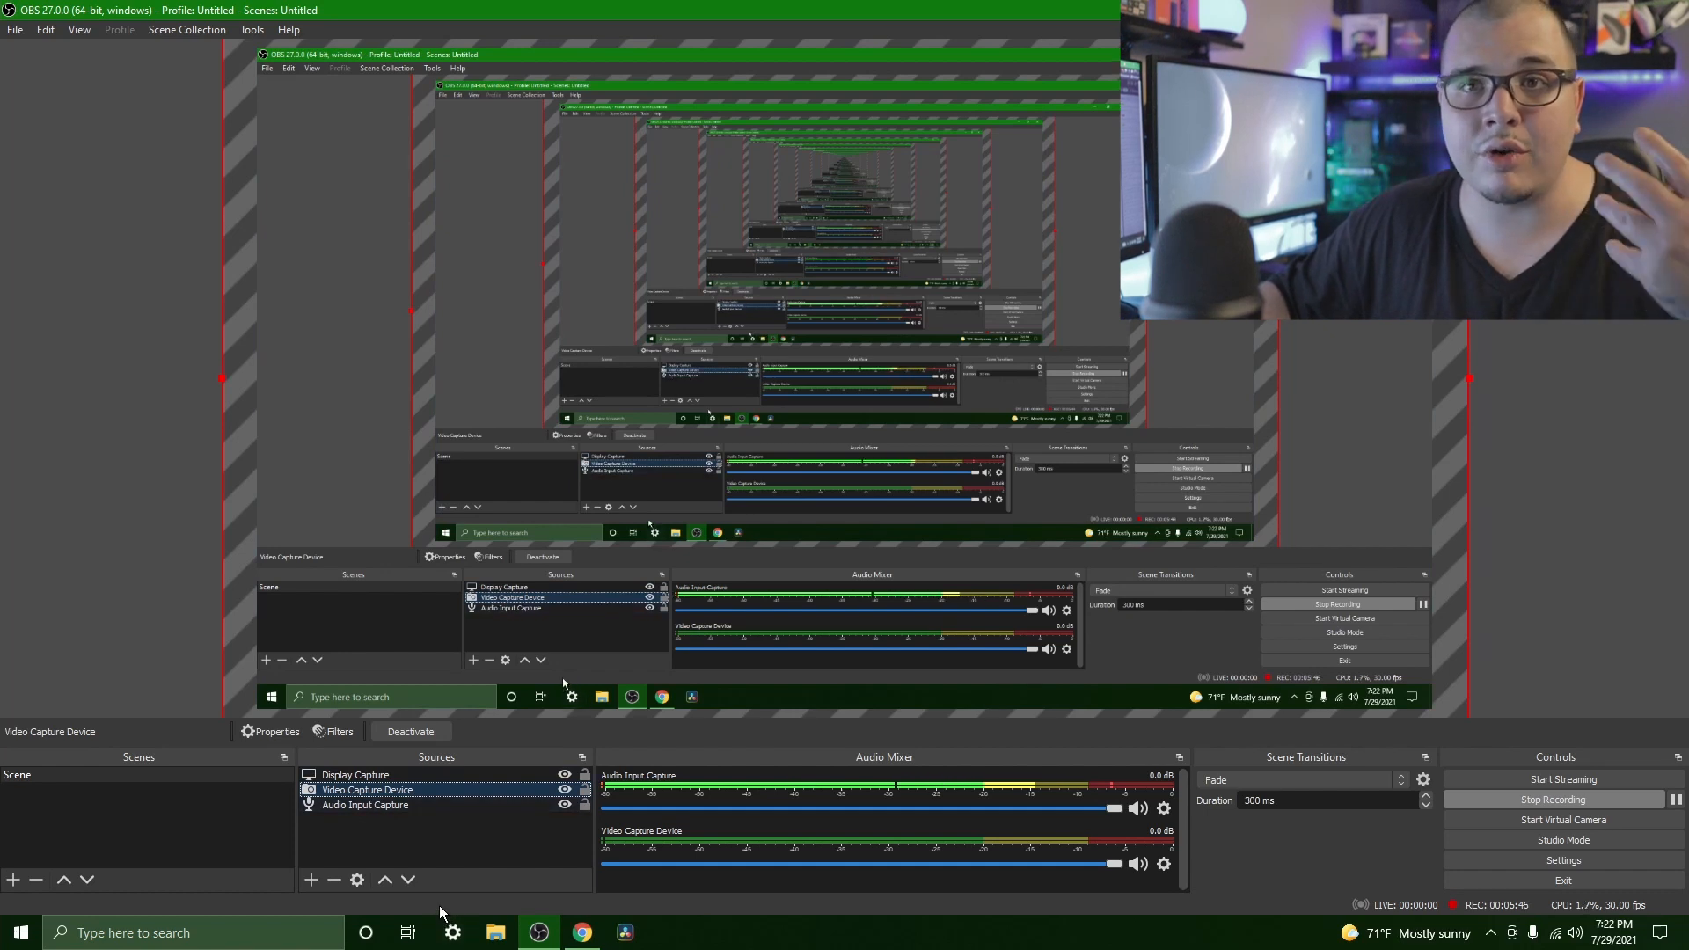
mouse_move(438, 864)
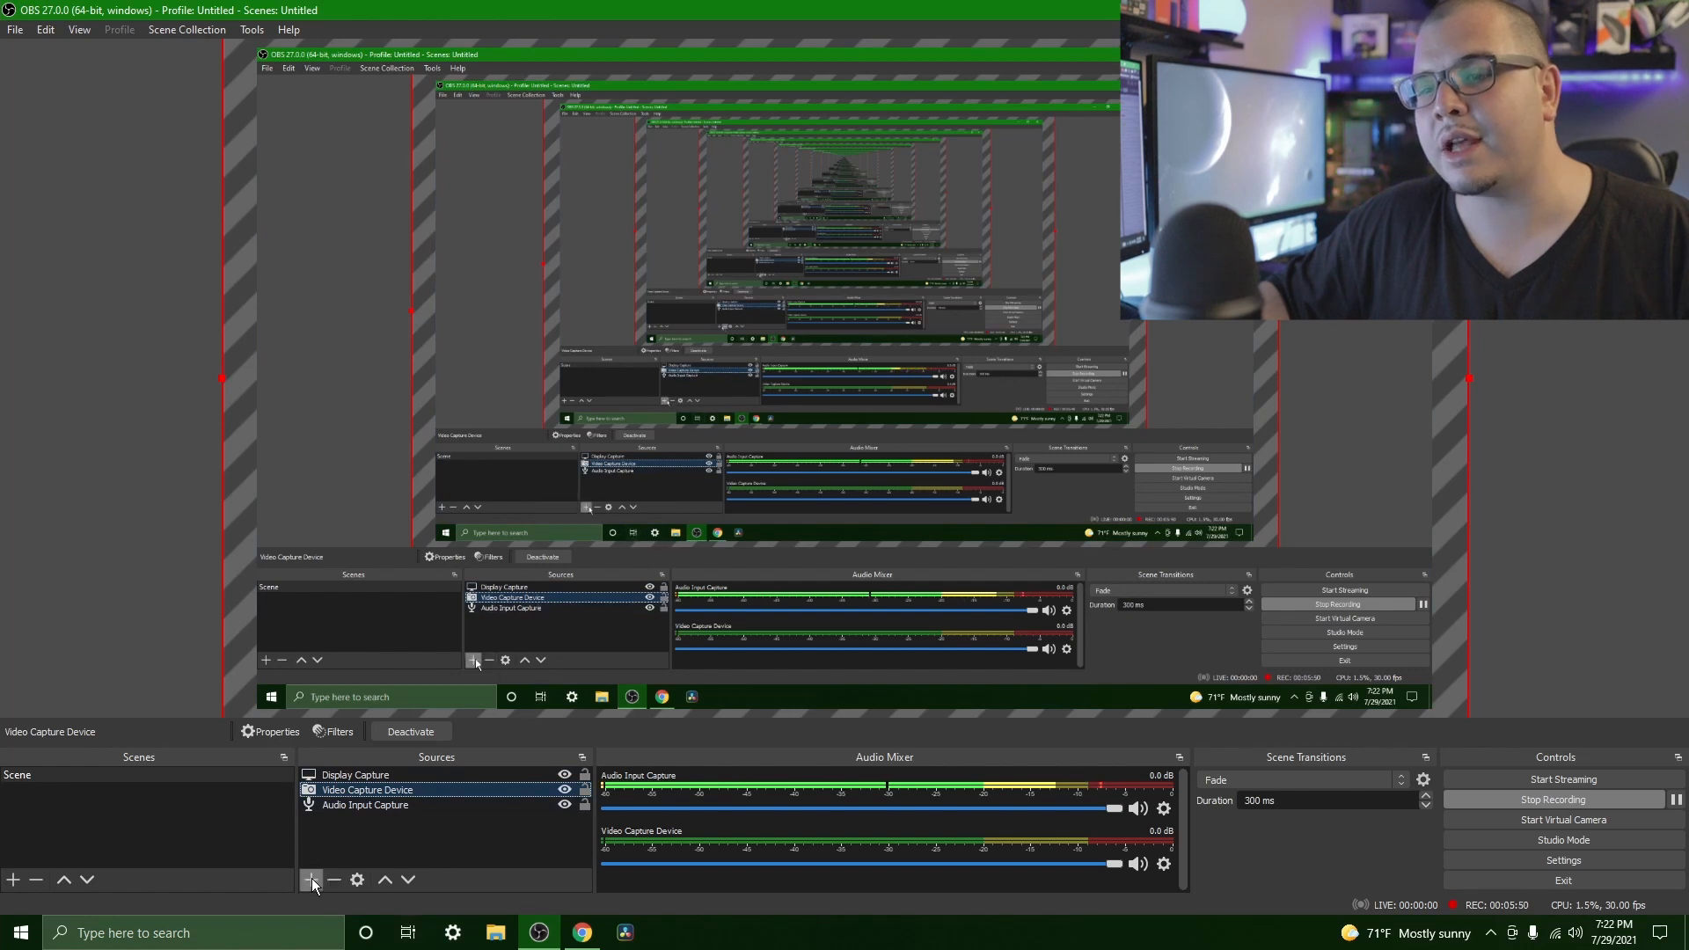
Add a new Video Capture Device 2 source to the scene.
click(313, 880)
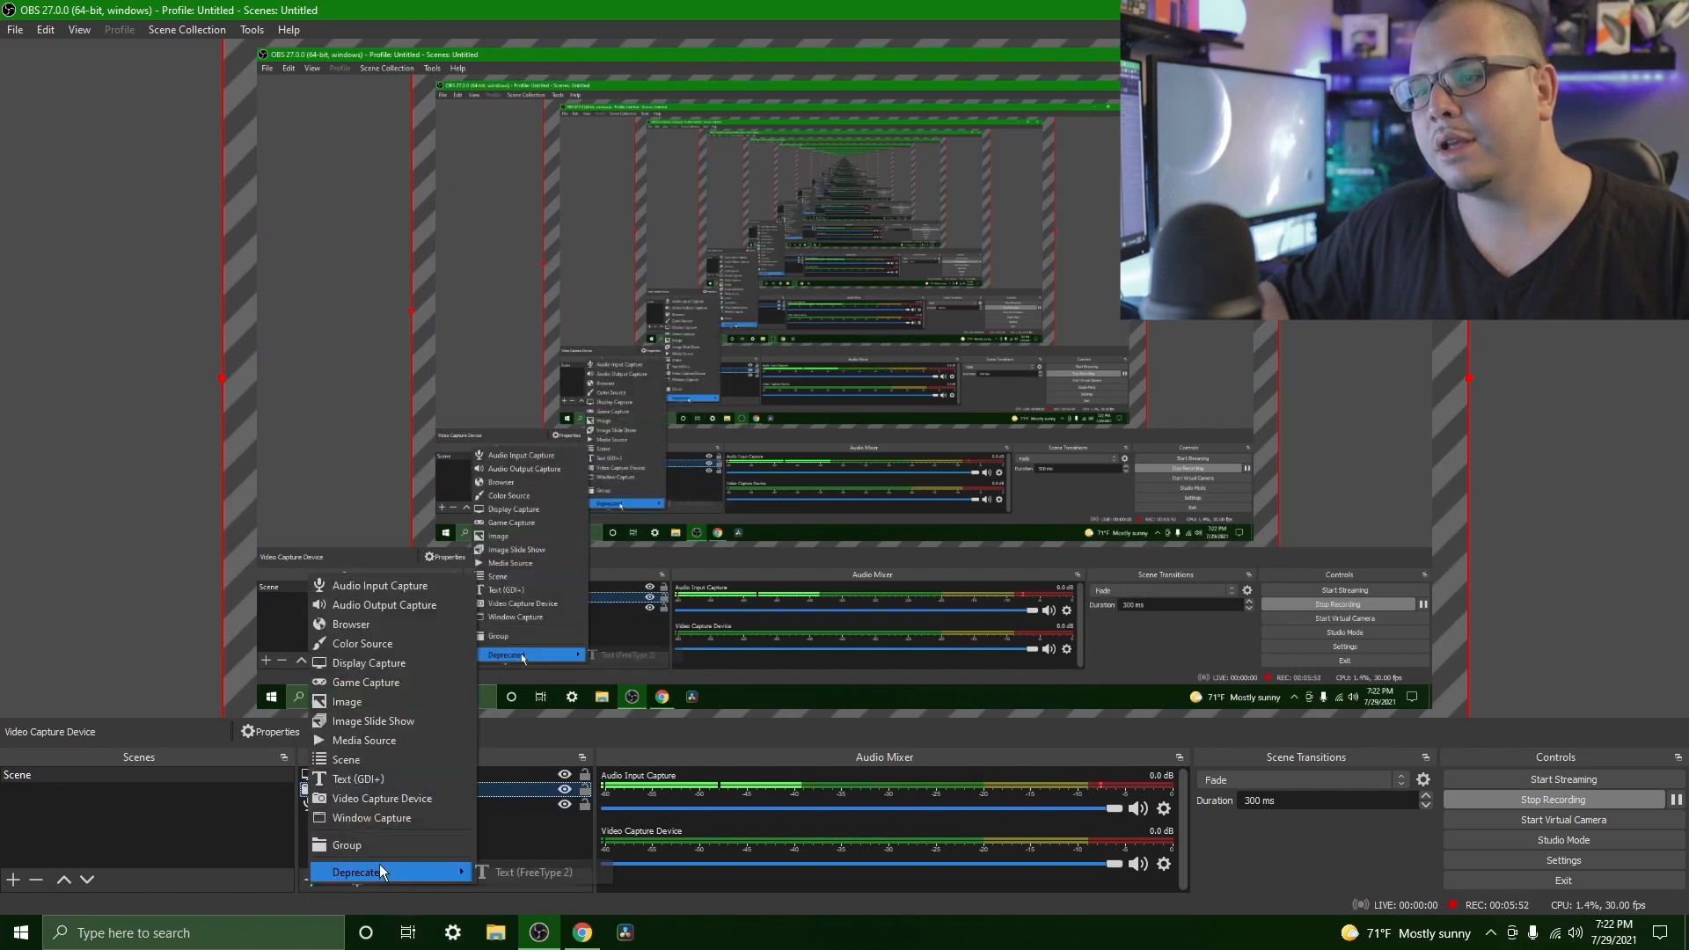
click(380, 799)
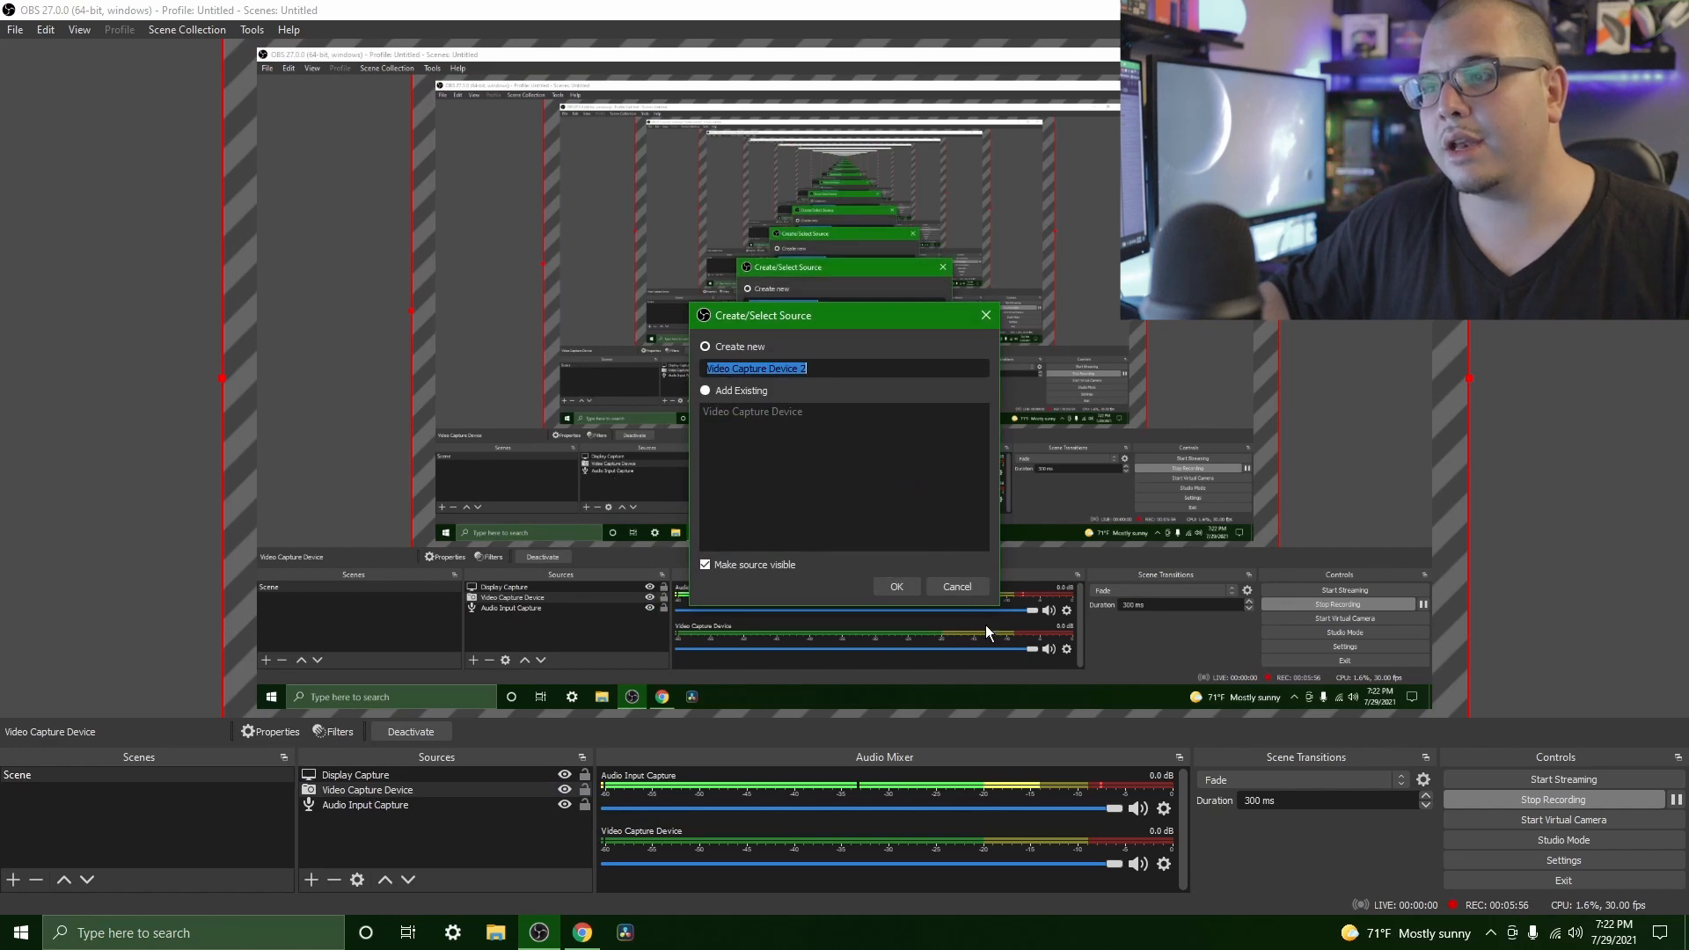
click(896, 586)
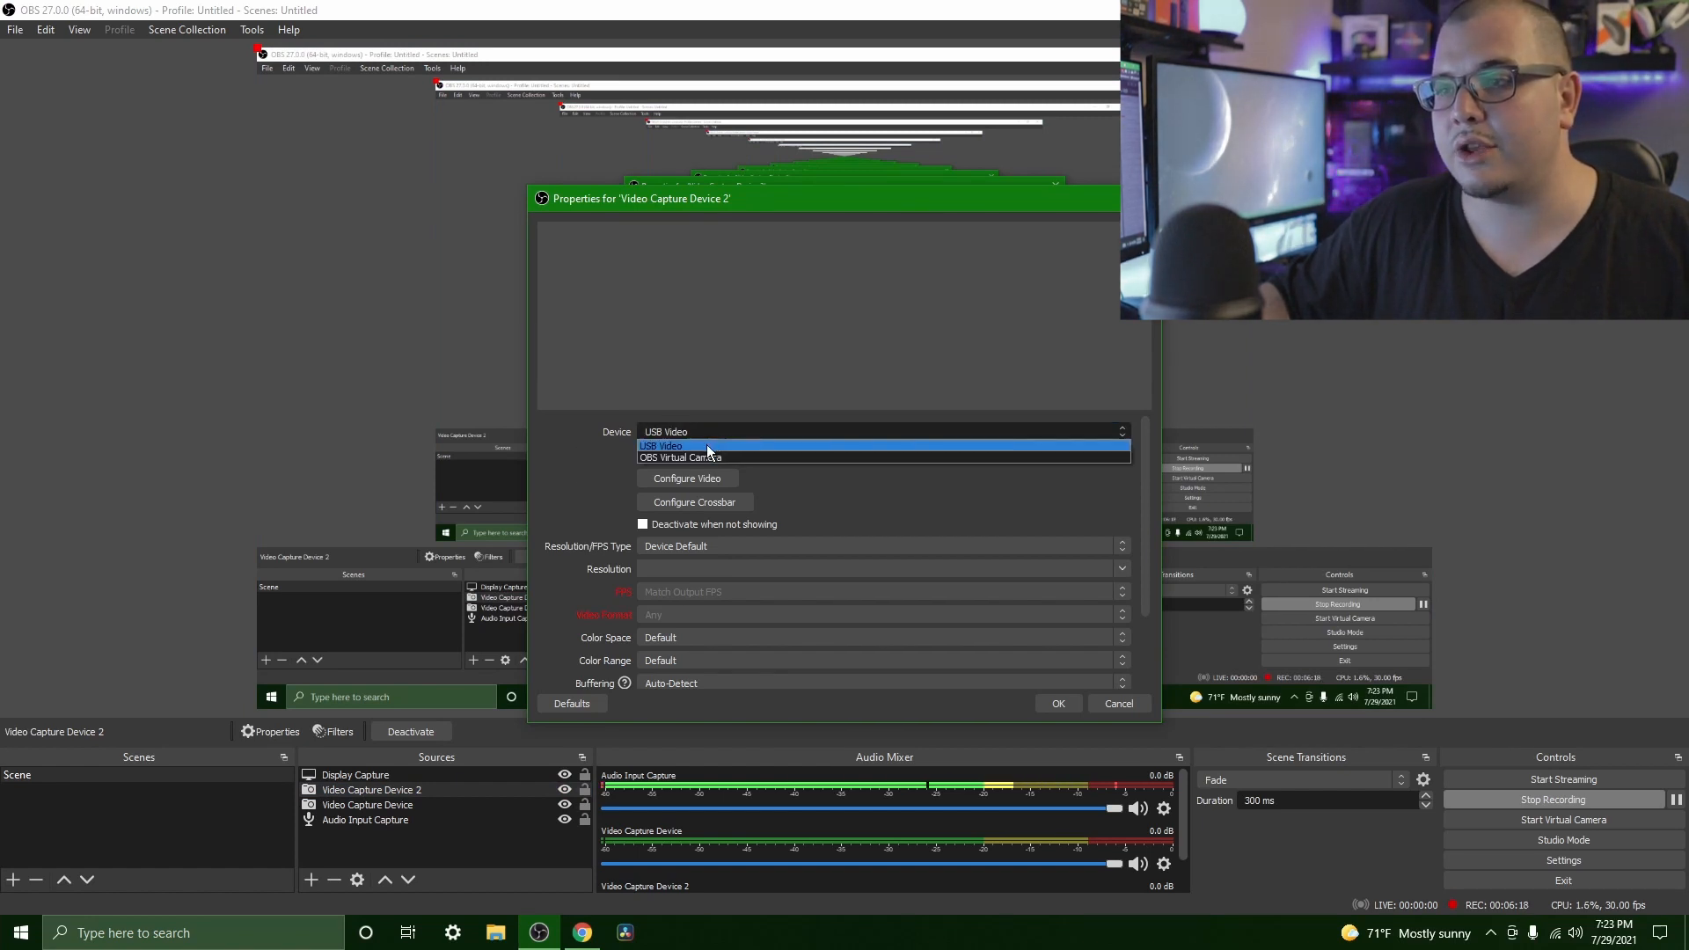
Set its device to USB Video with custom audio from the USB Digital Audio interface.
click(662, 447)
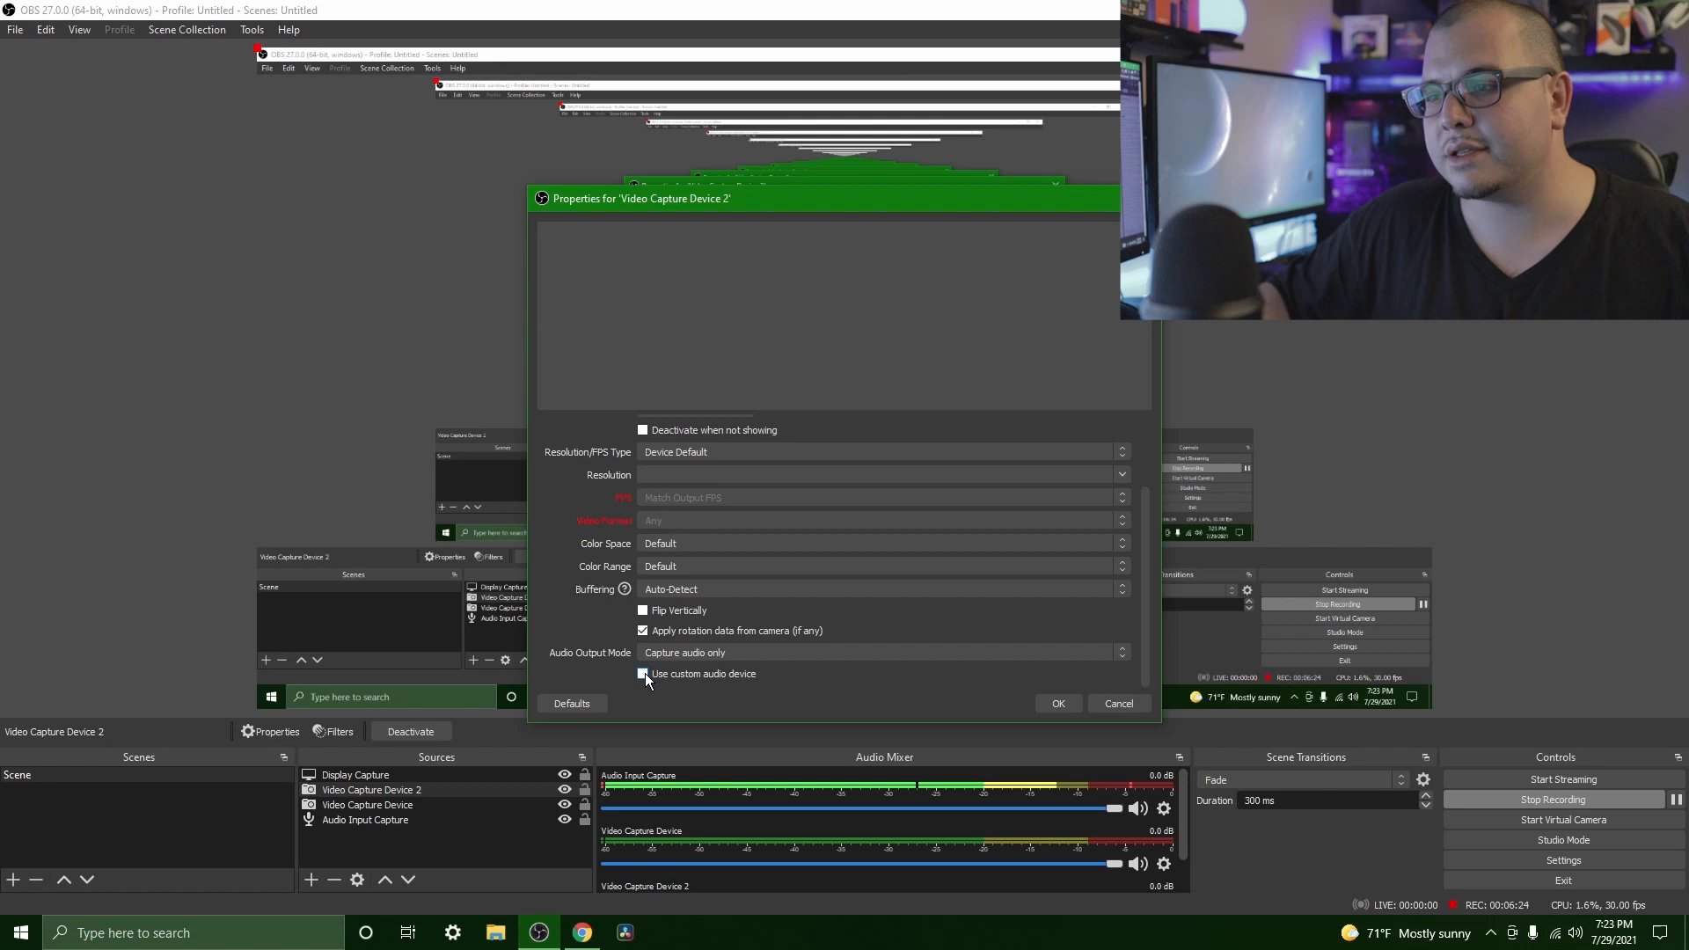
click(644, 676)
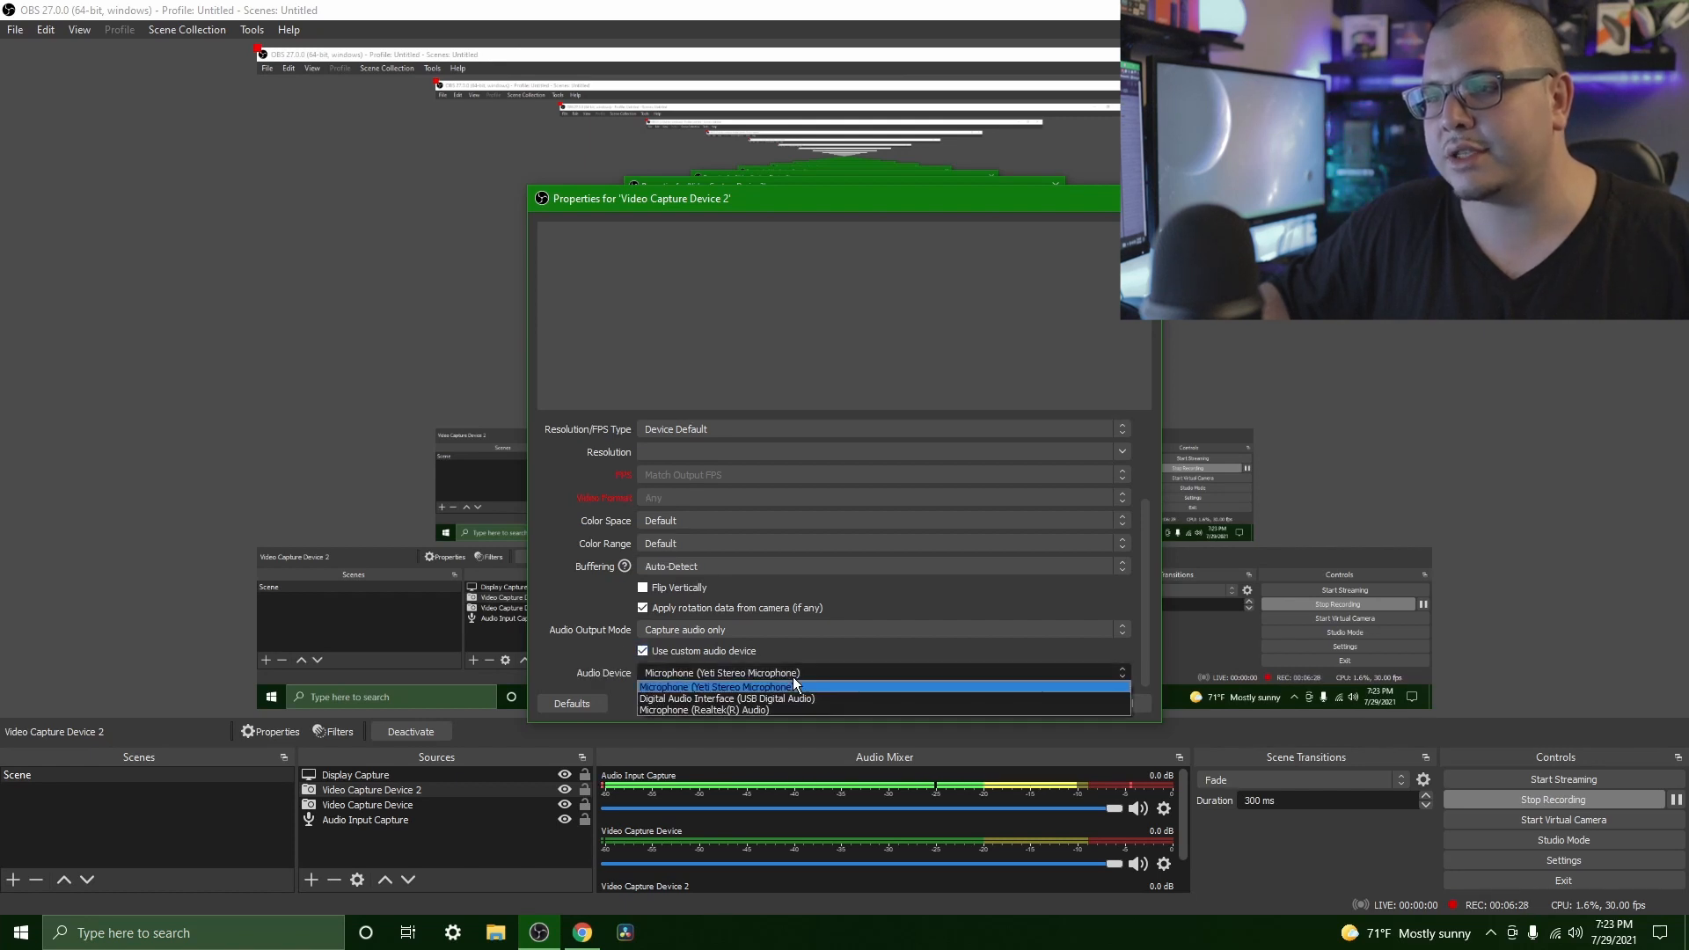
mouse_move(716, 698)
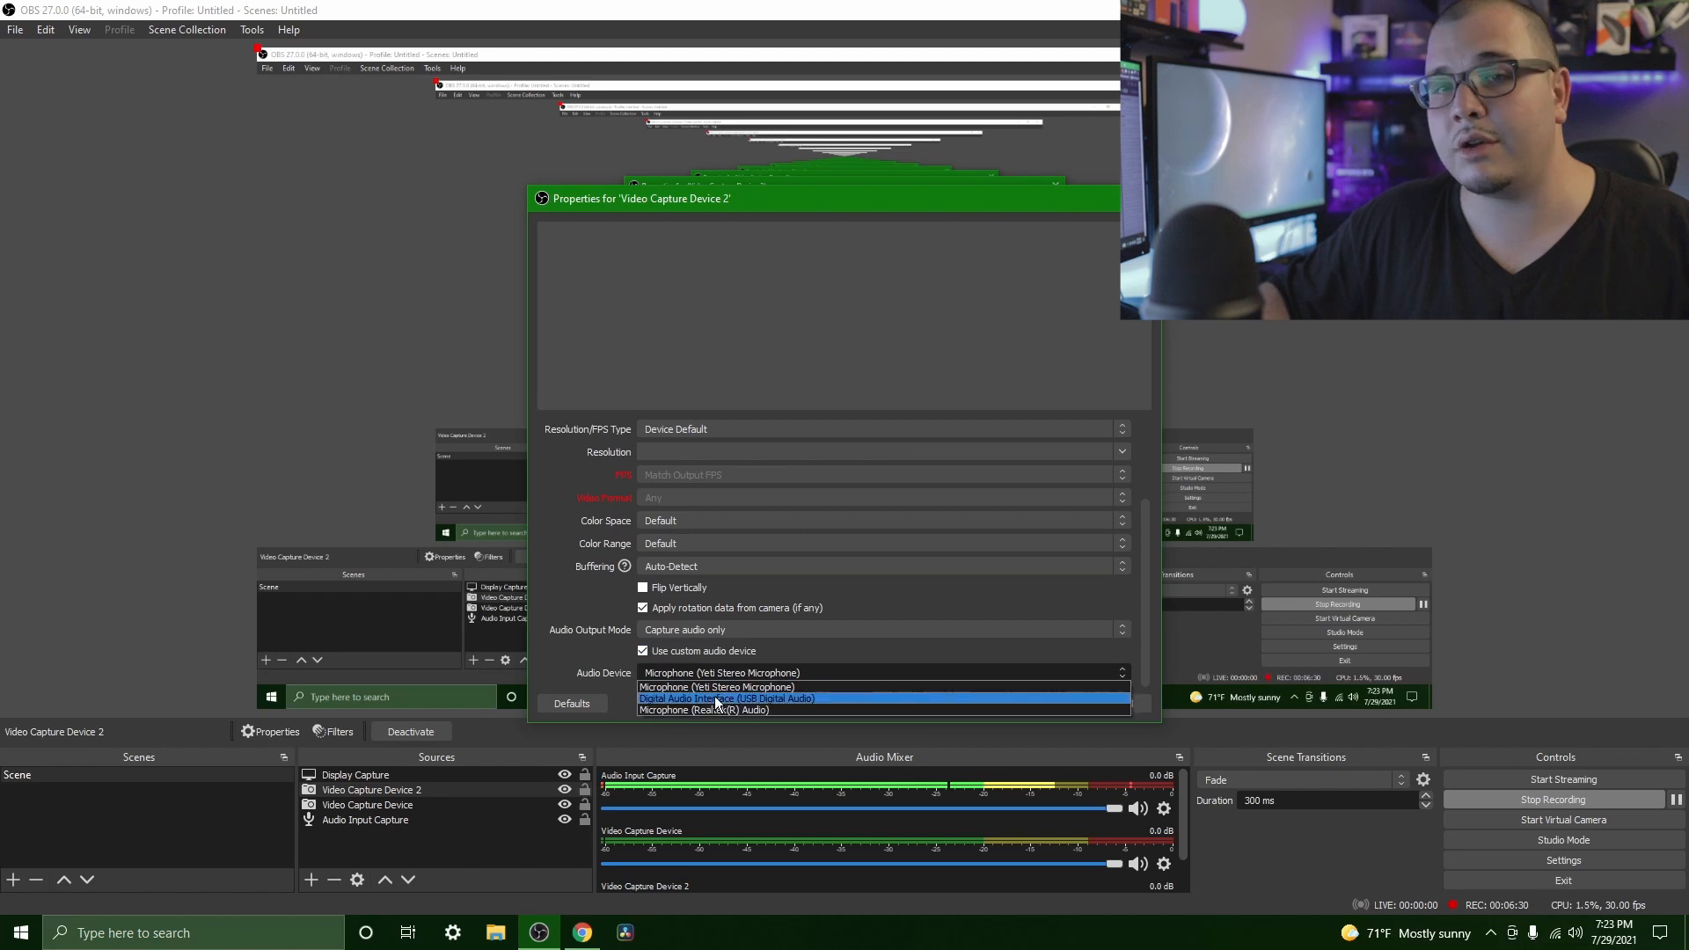
click(725, 699)
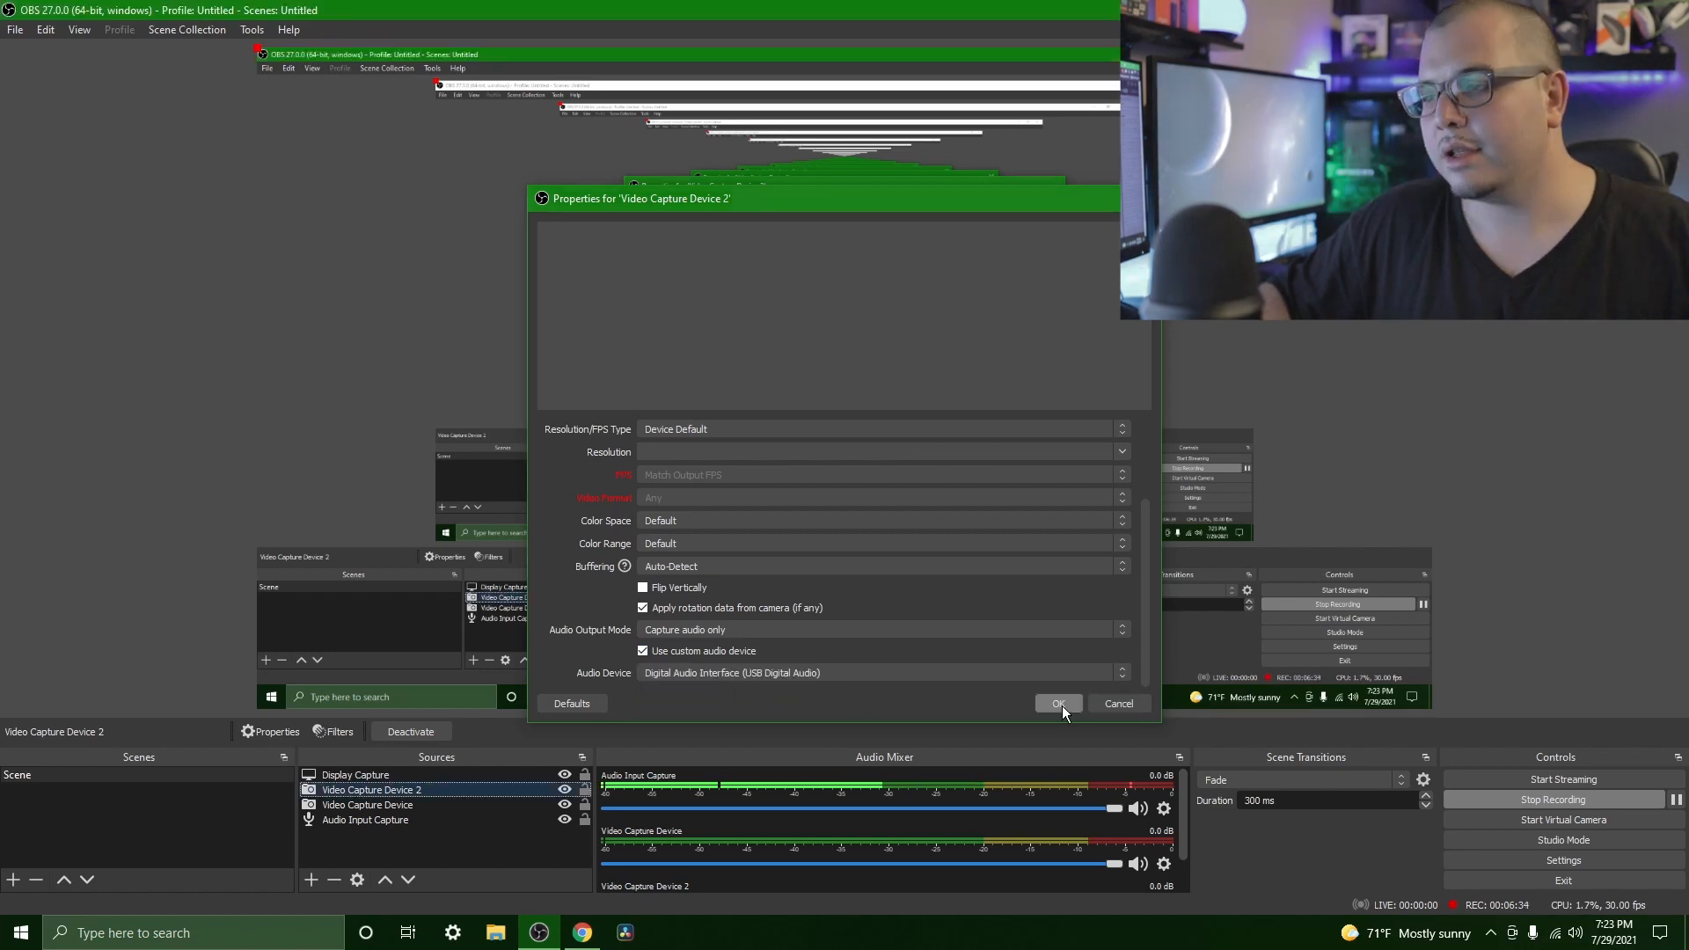
click(1057, 704)
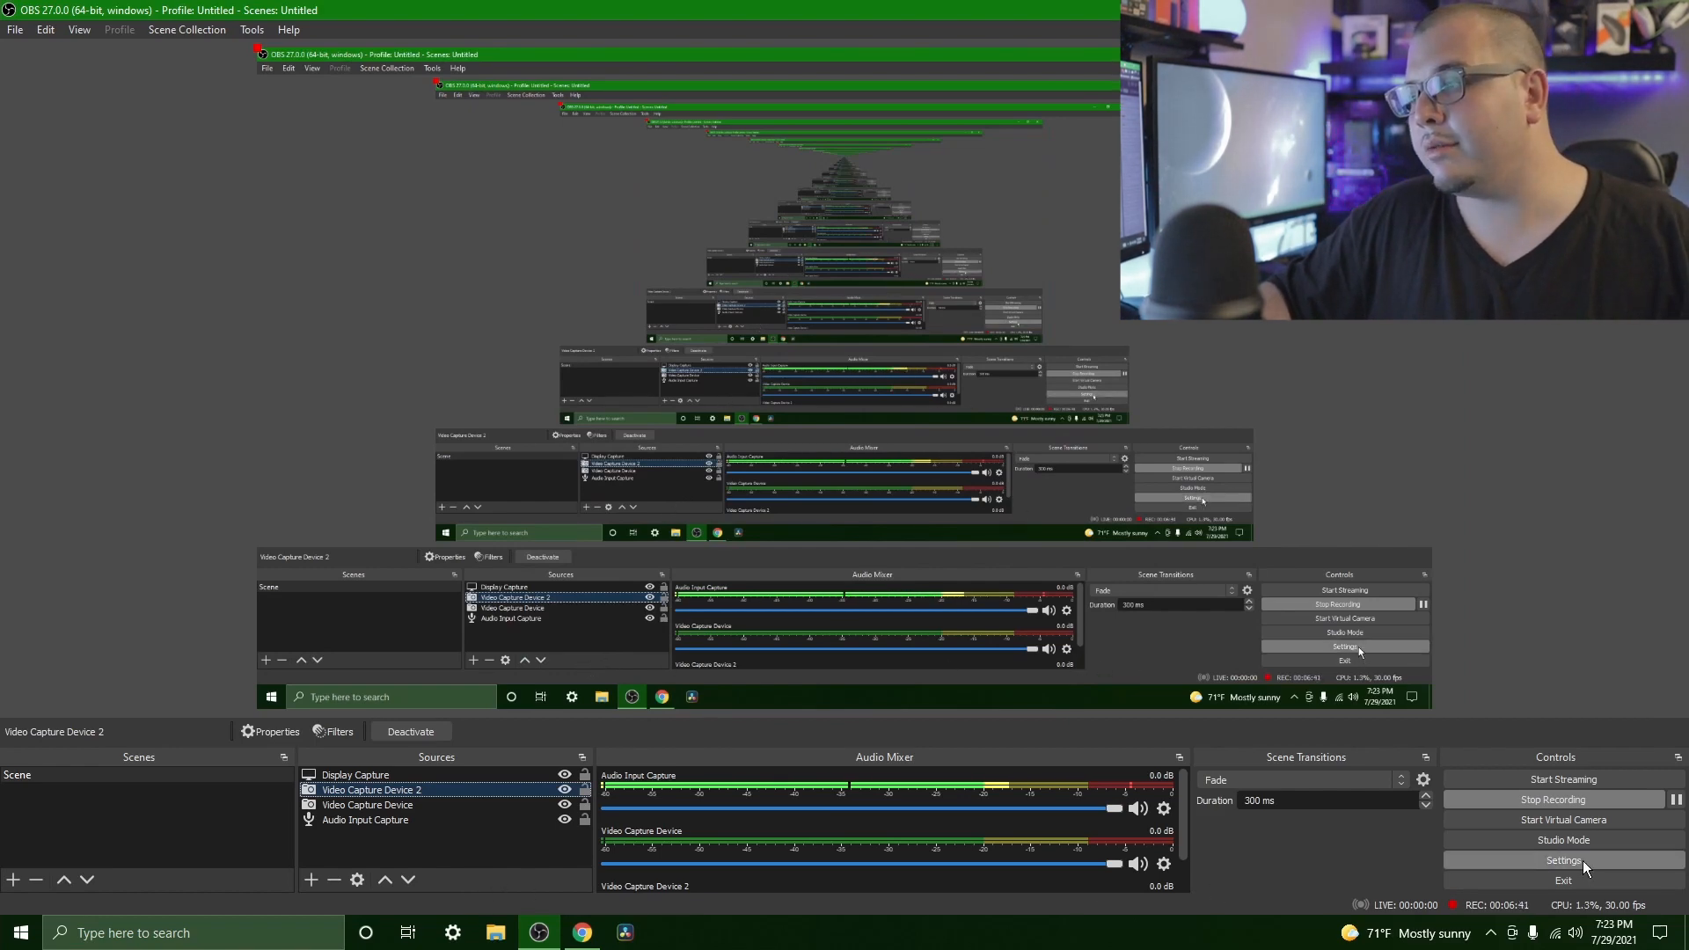
Review Audio settings, keep Speakers (Realtek(R) Audio) as monitoring device, and cancel without changes.
click(1563, 859)
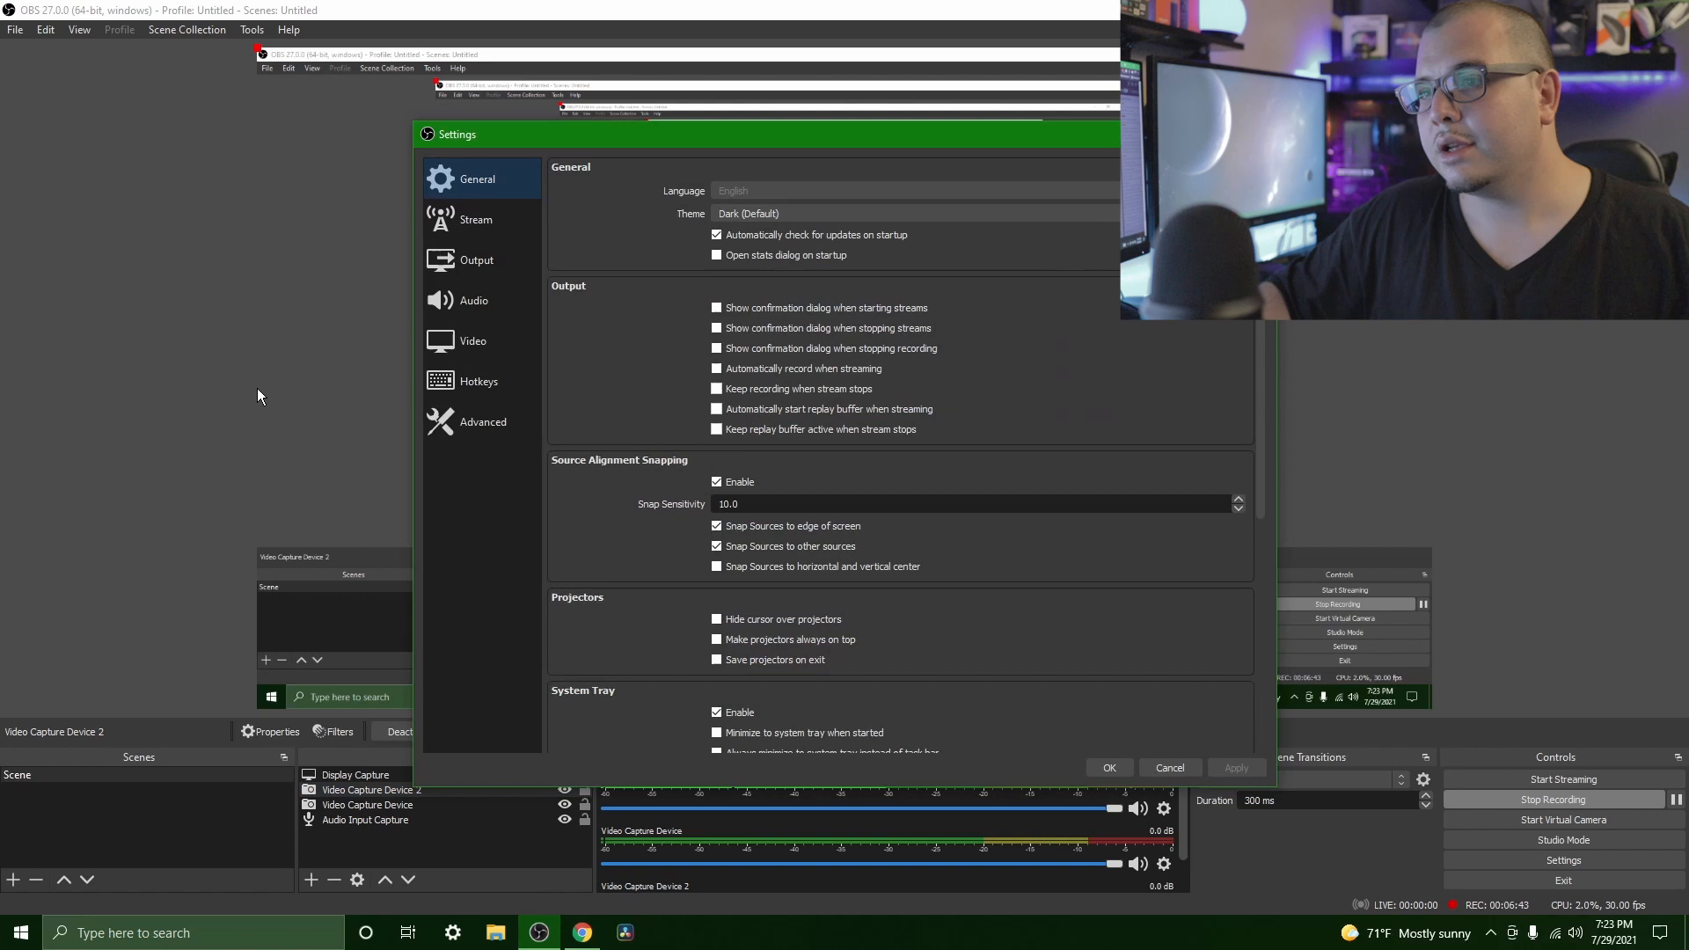
click(474, 300)
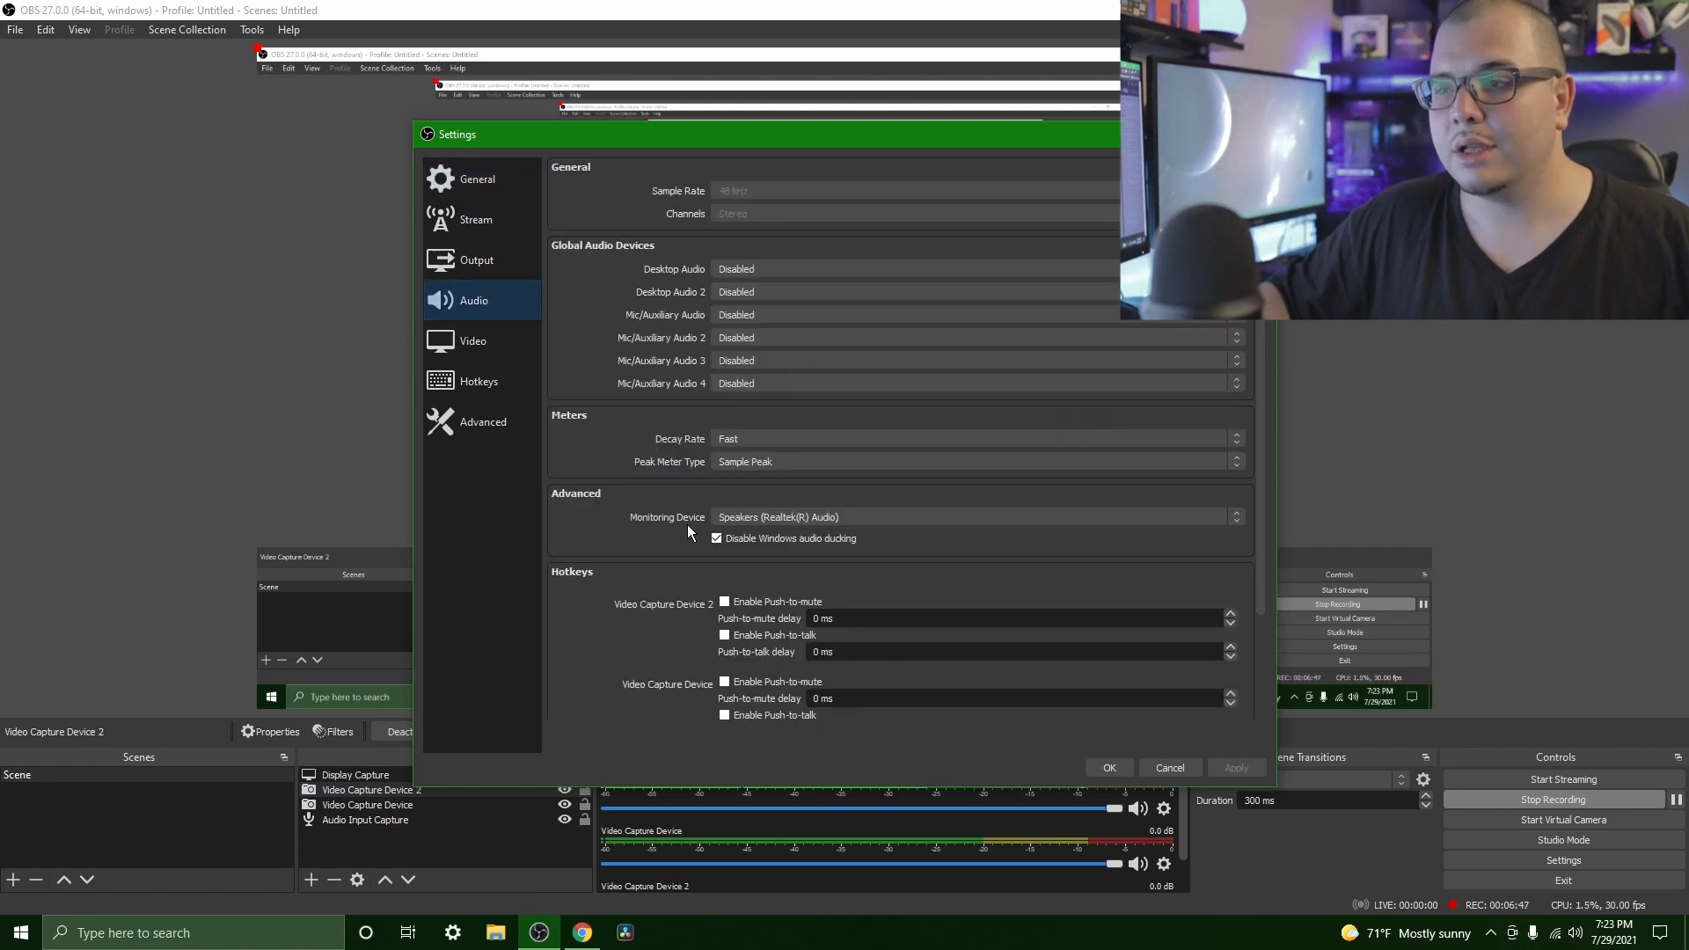
click(975, 517)
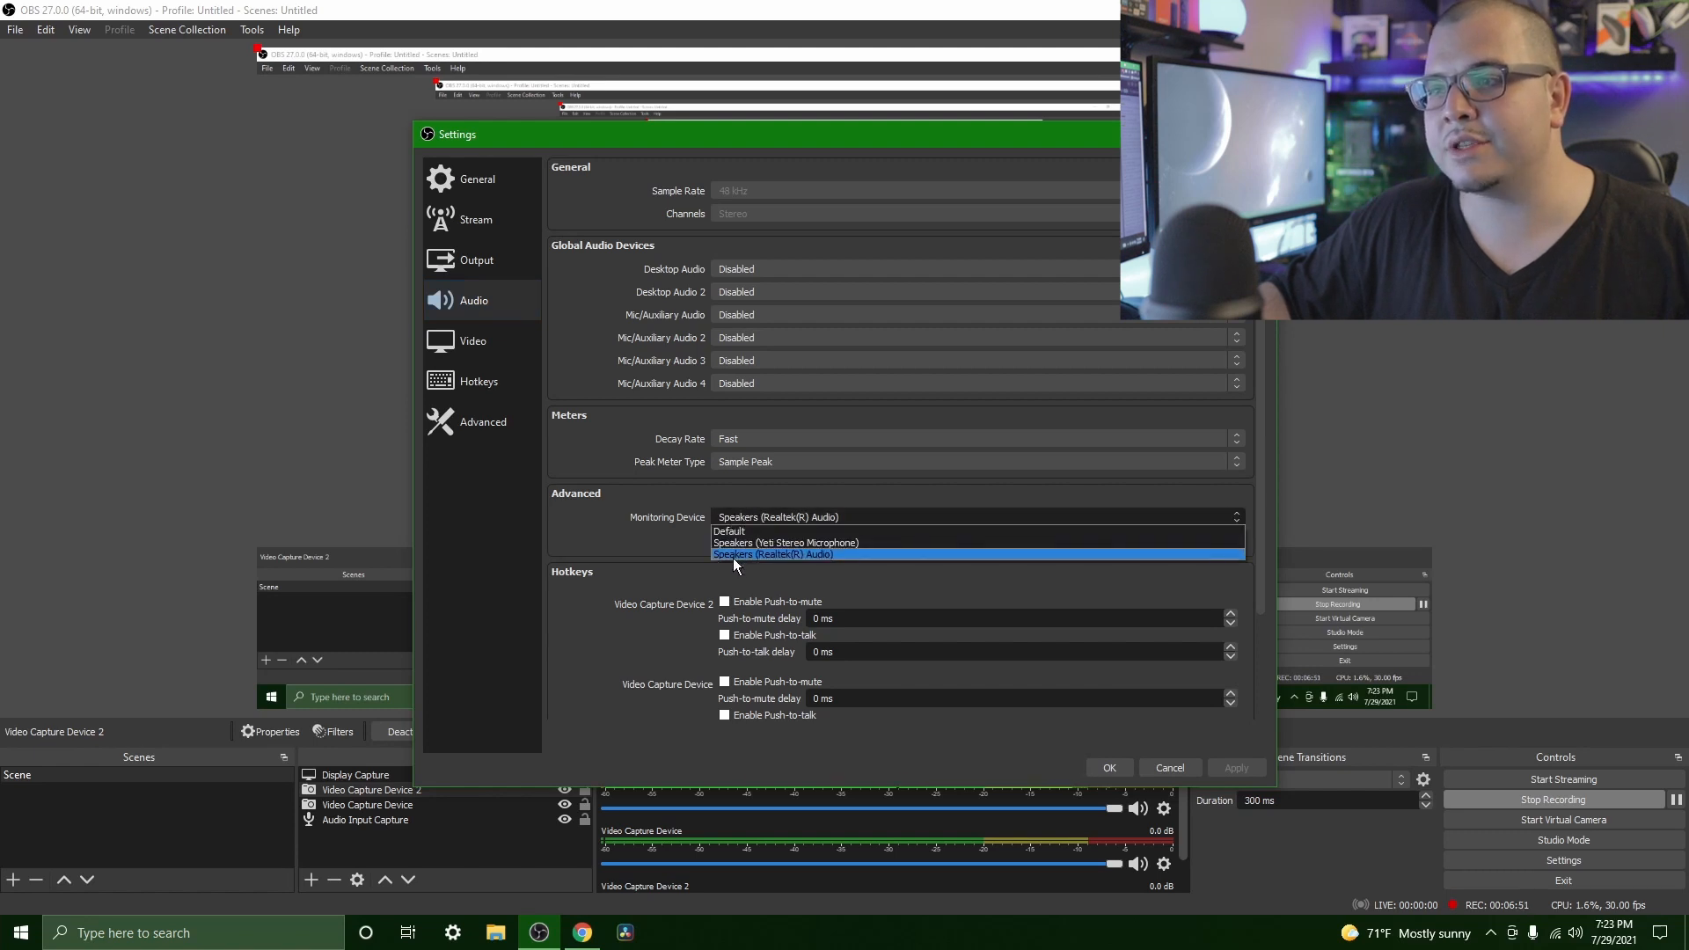
click(771, 554)
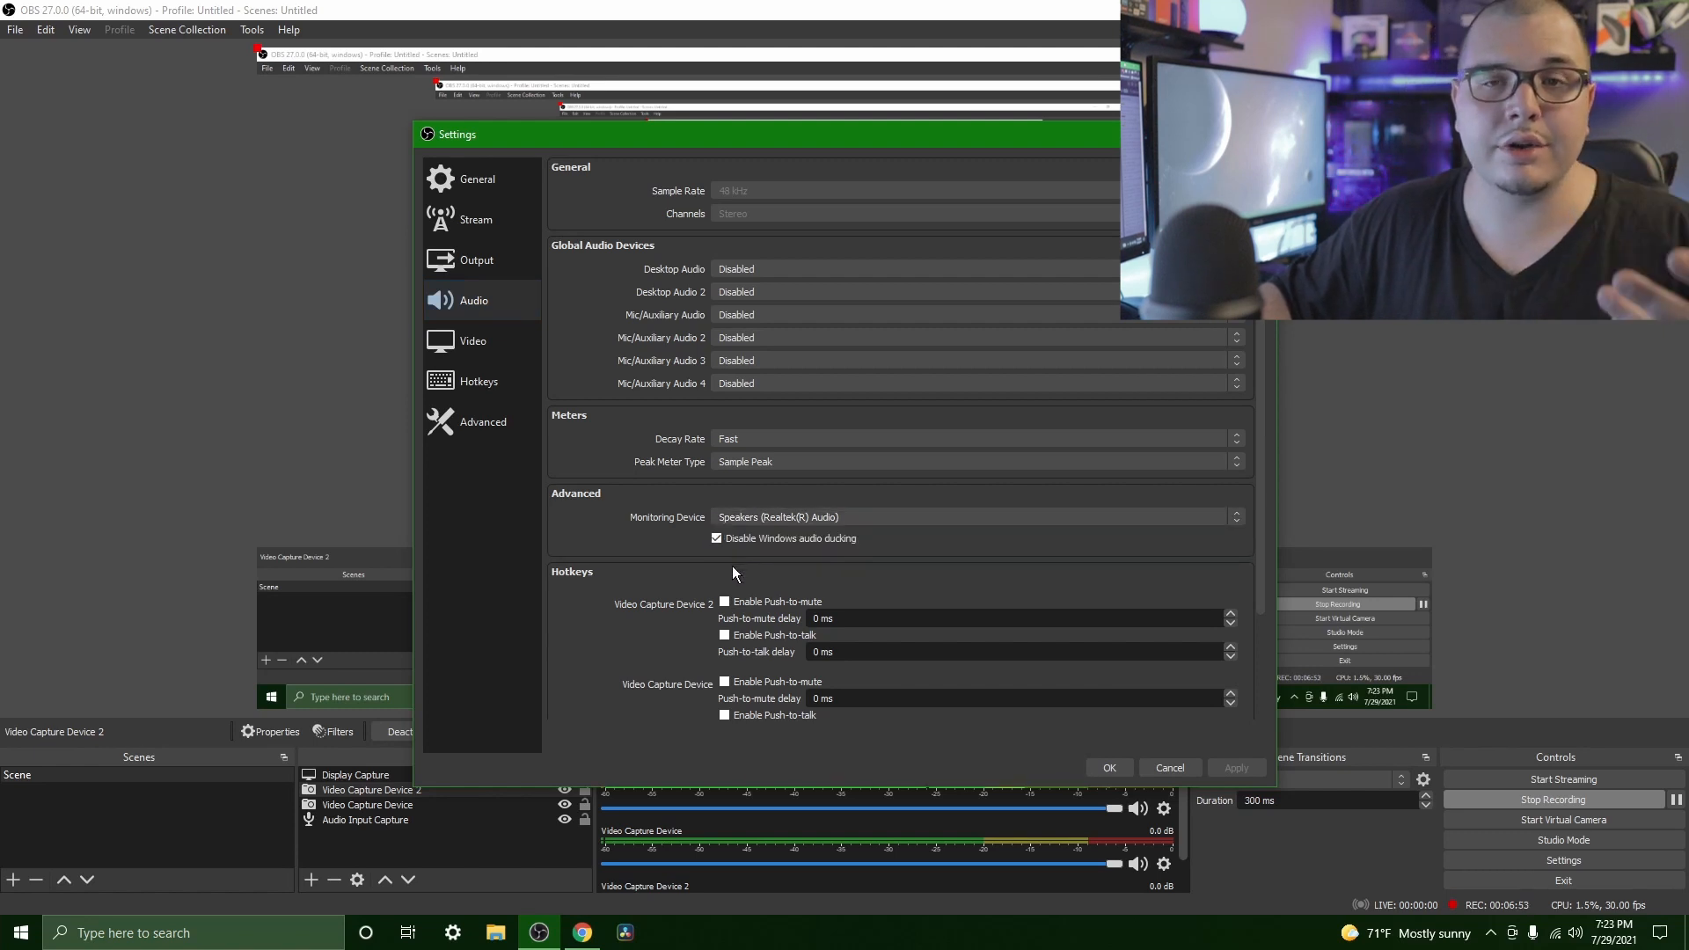
click(972, 517)
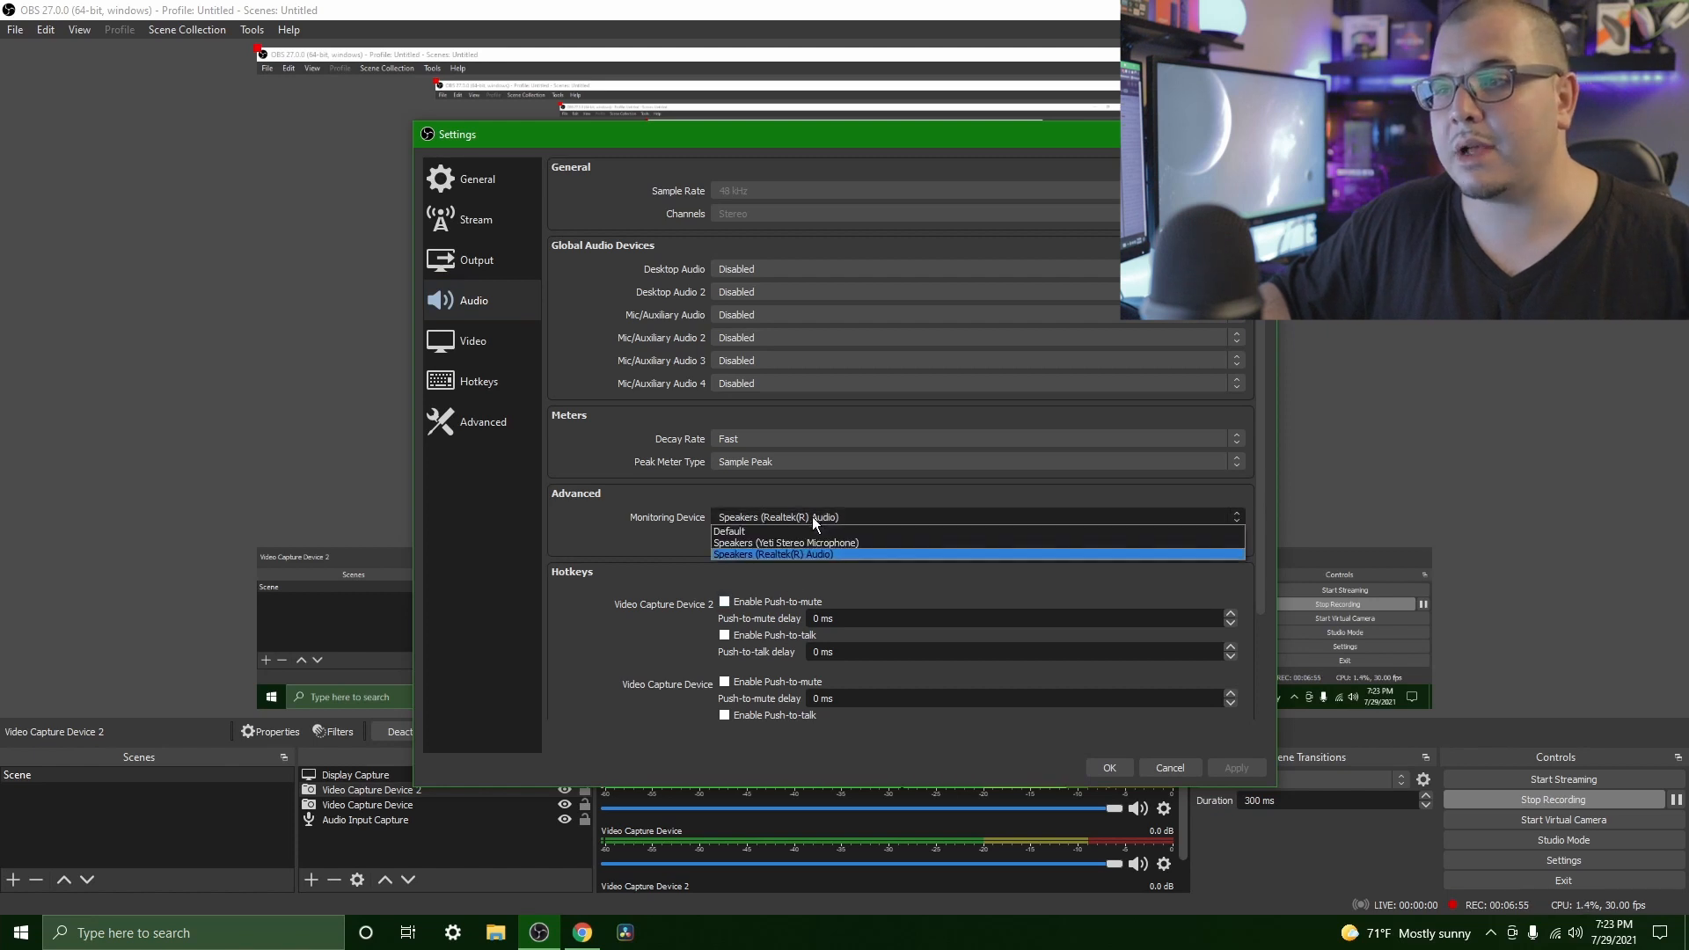
click(773, 554)
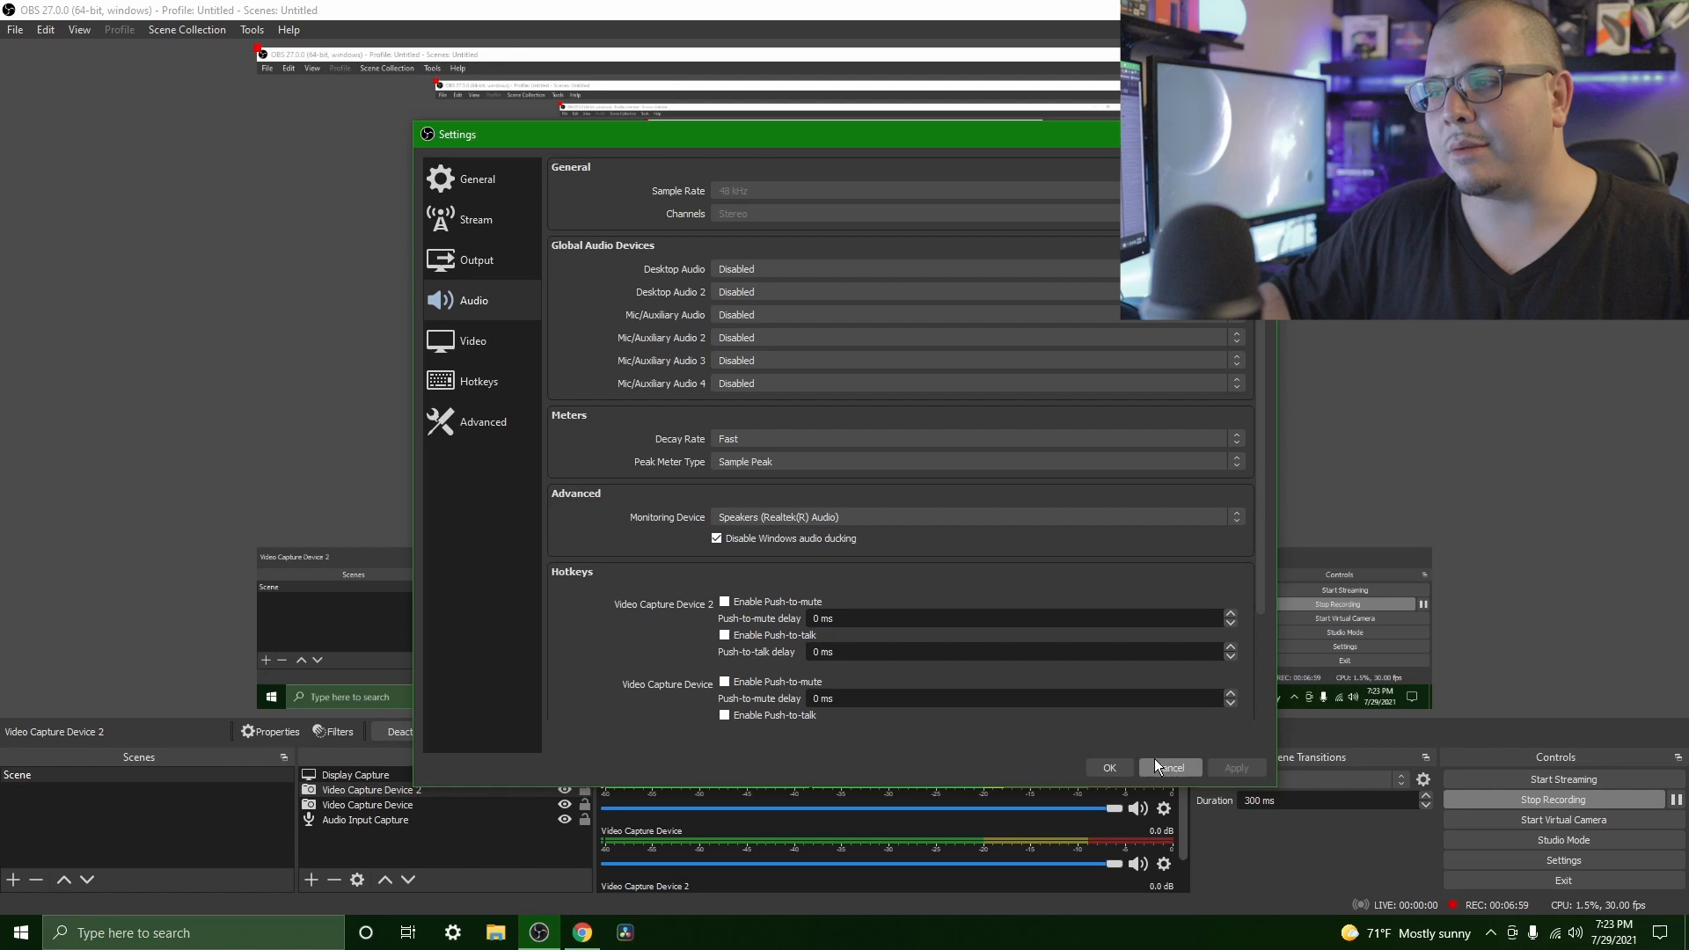
click(1172, 768)
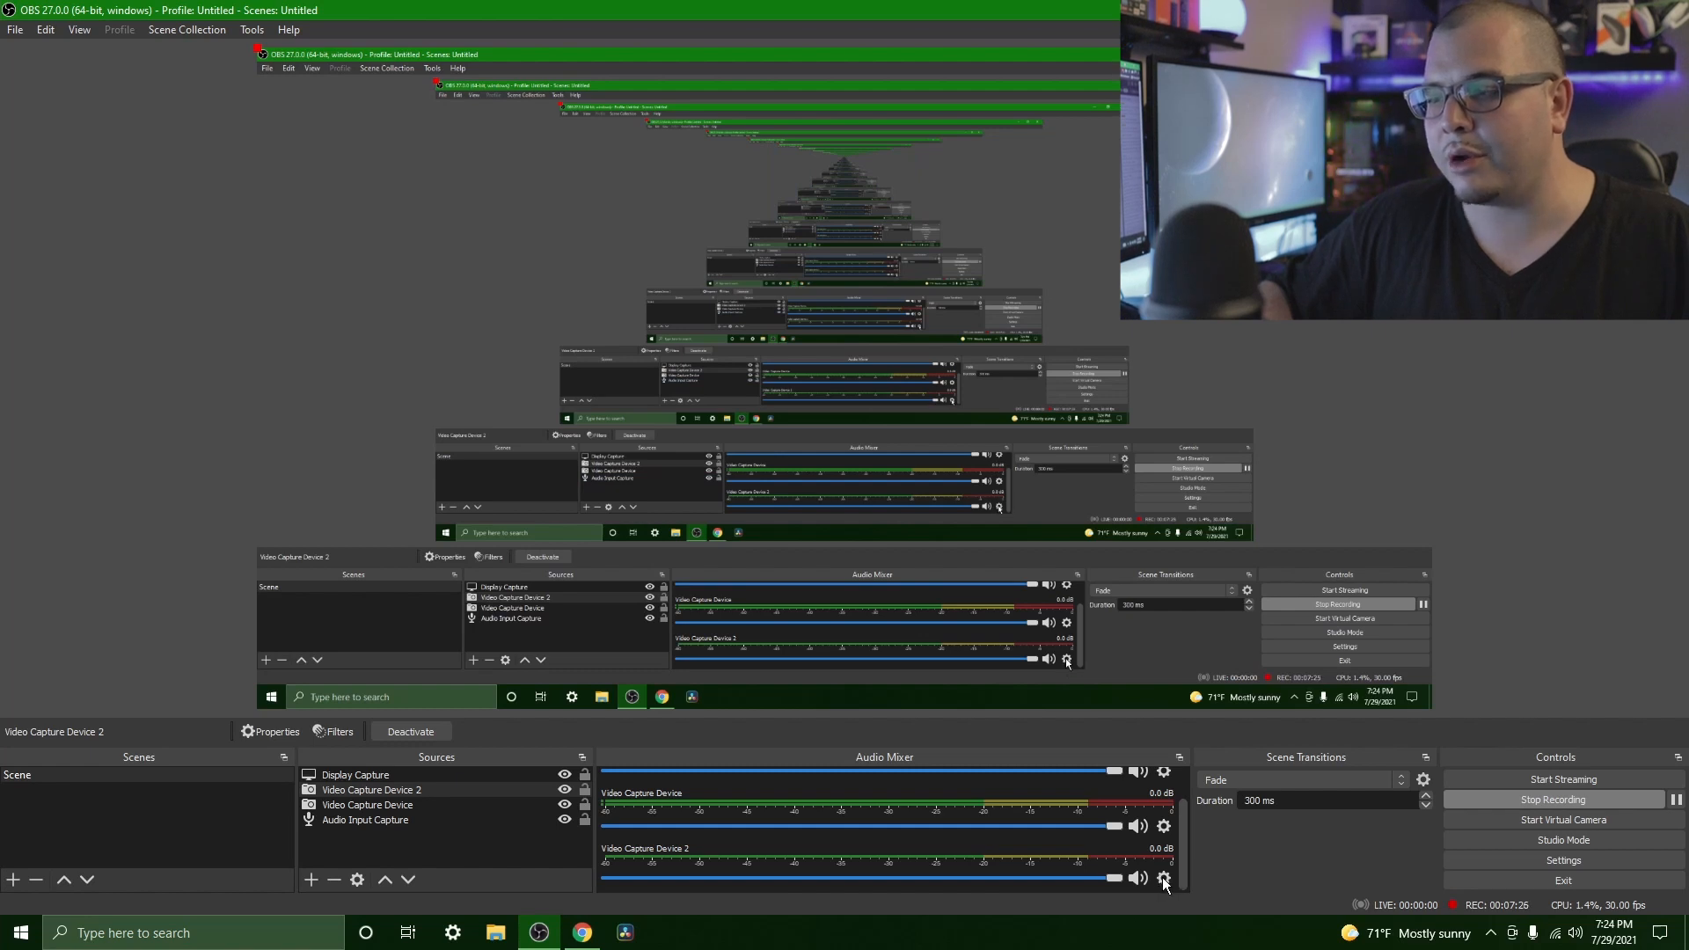
In Advanced Audio Properties, set Video Capture Device 2 to Monitor and Output.
click(1165, 901)
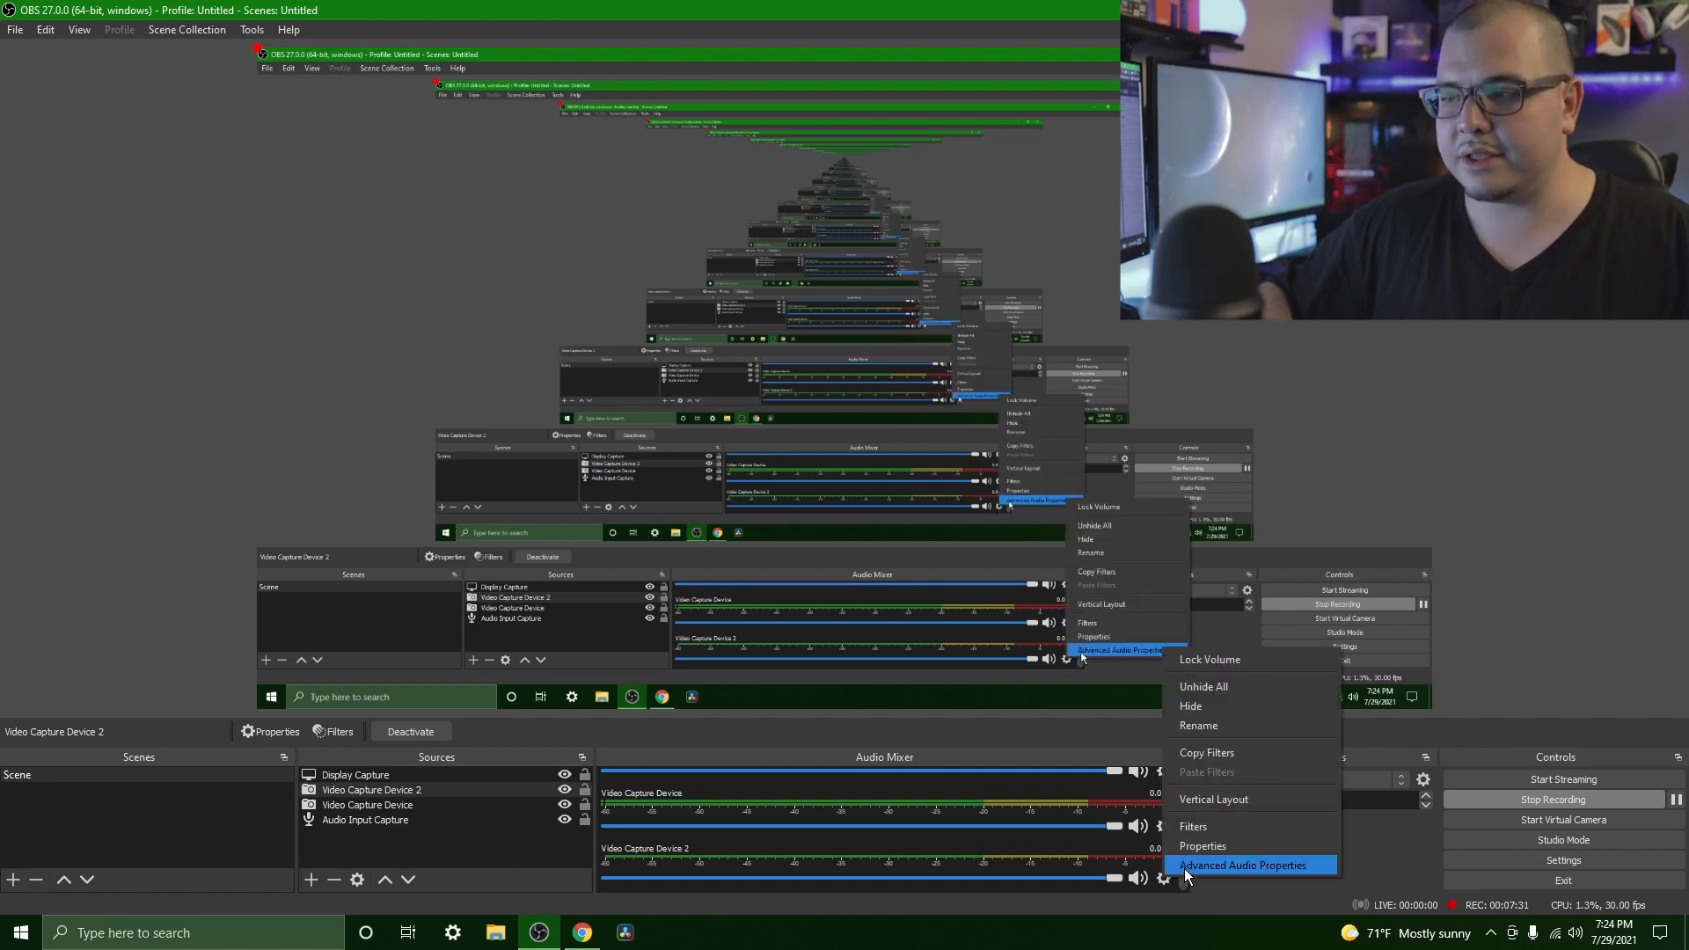
click(1246, 864)
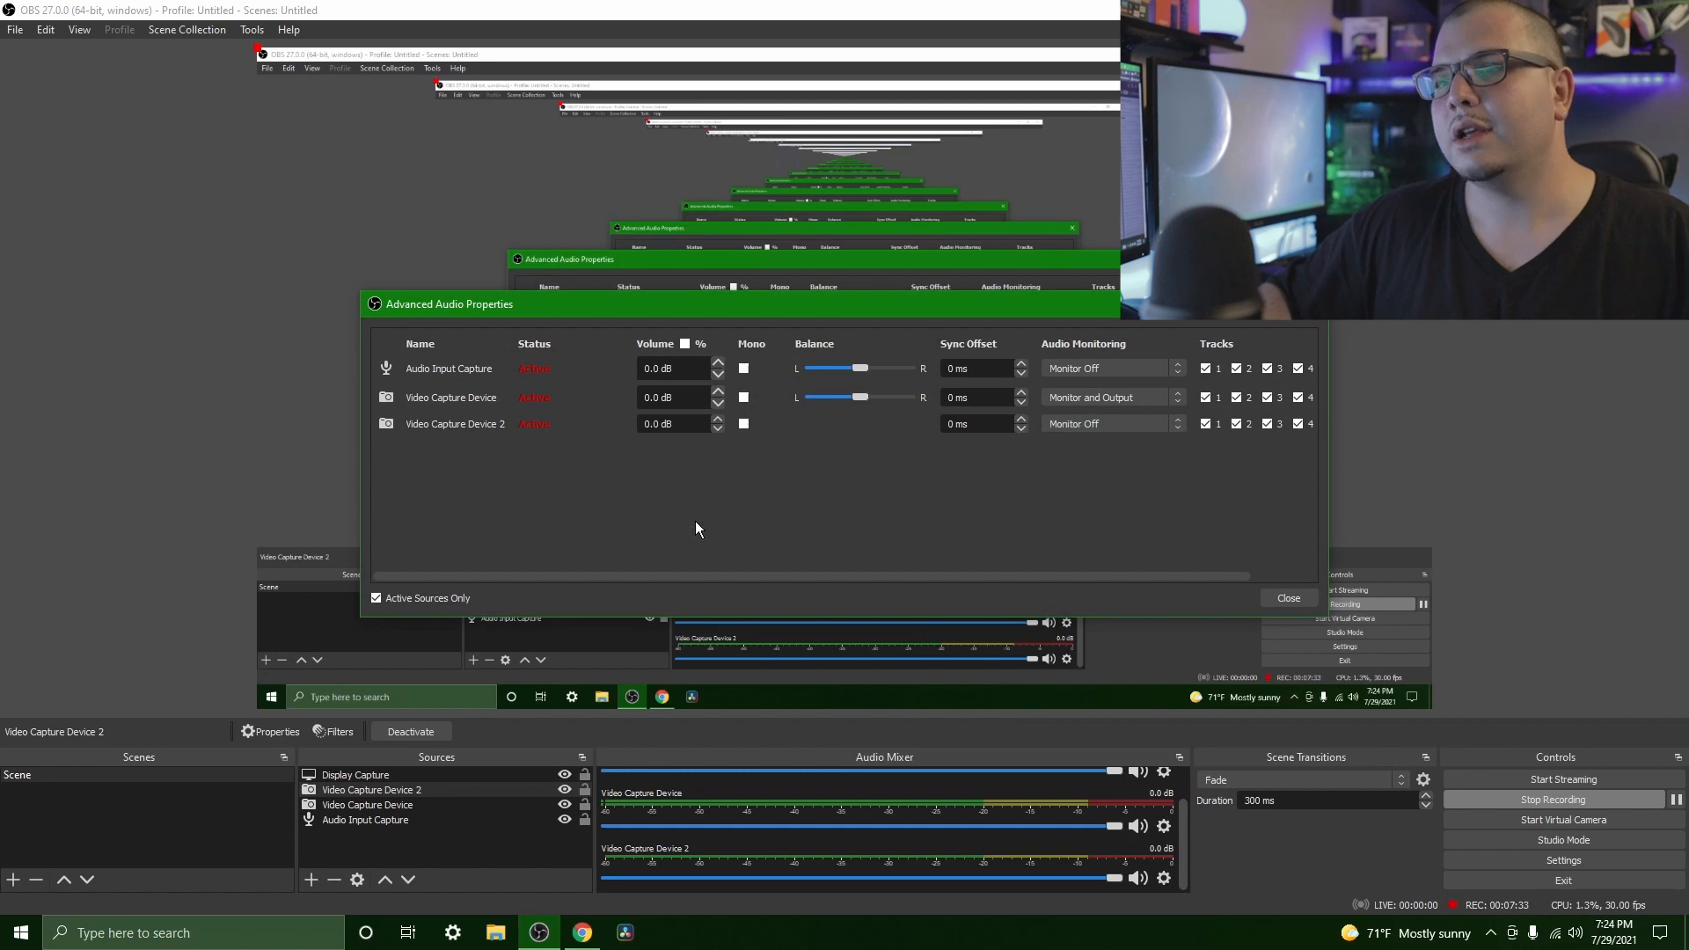
mouse_move(487, 440)
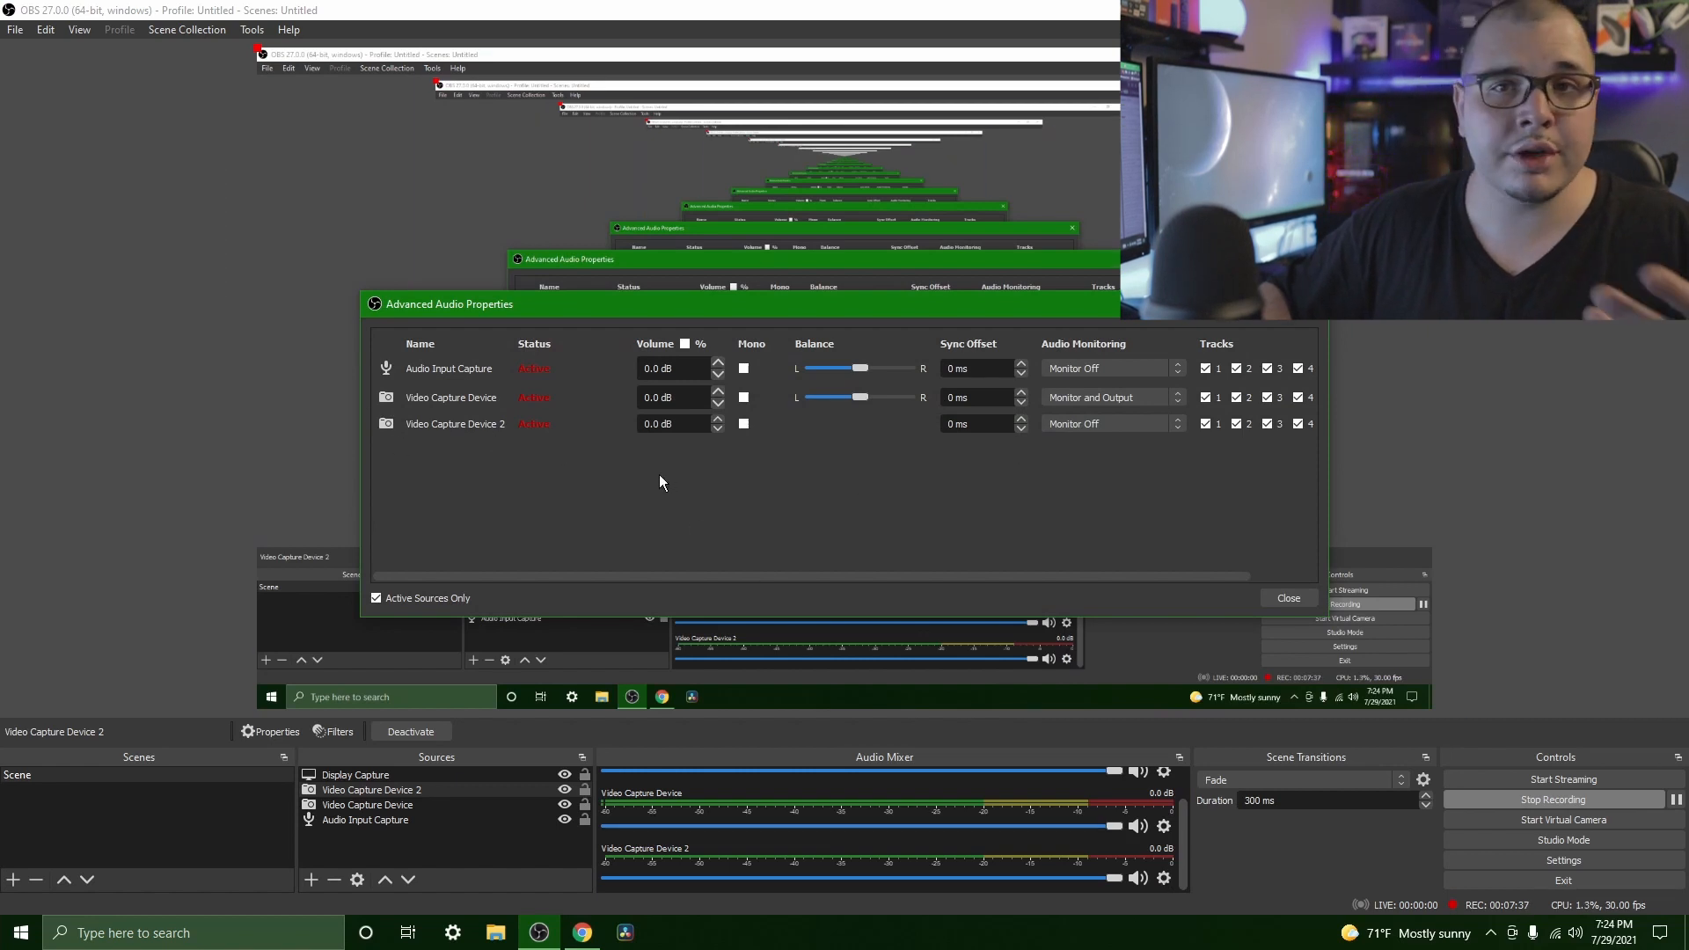
mouse_move(655, 496)
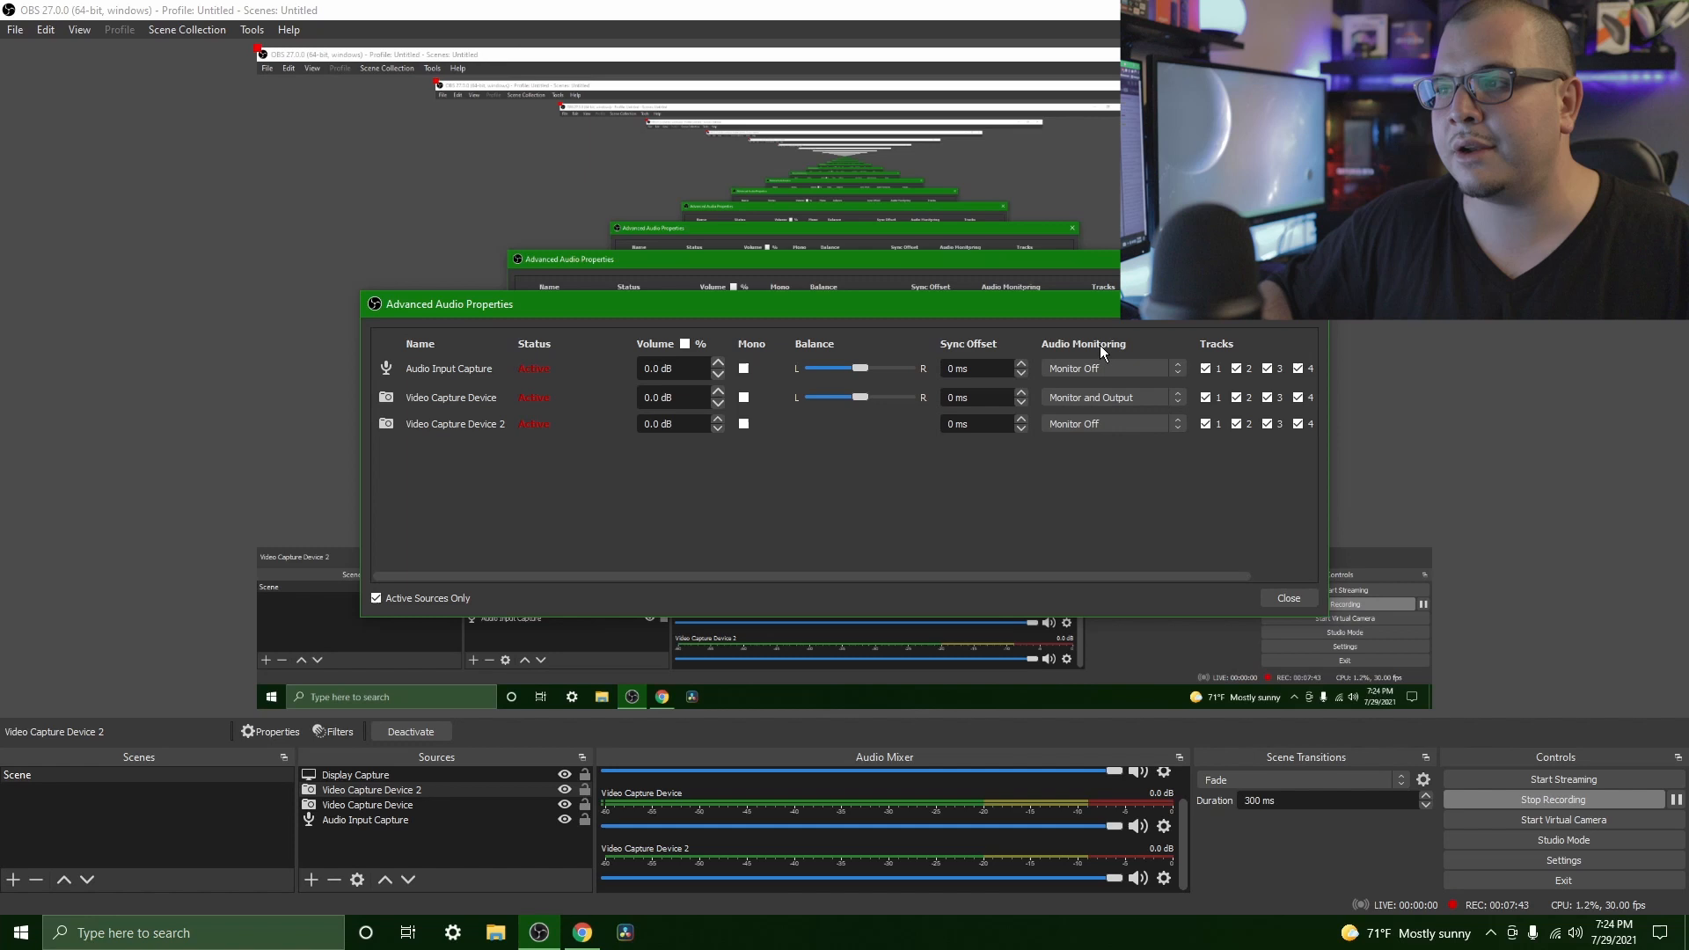
click(1112, 422)
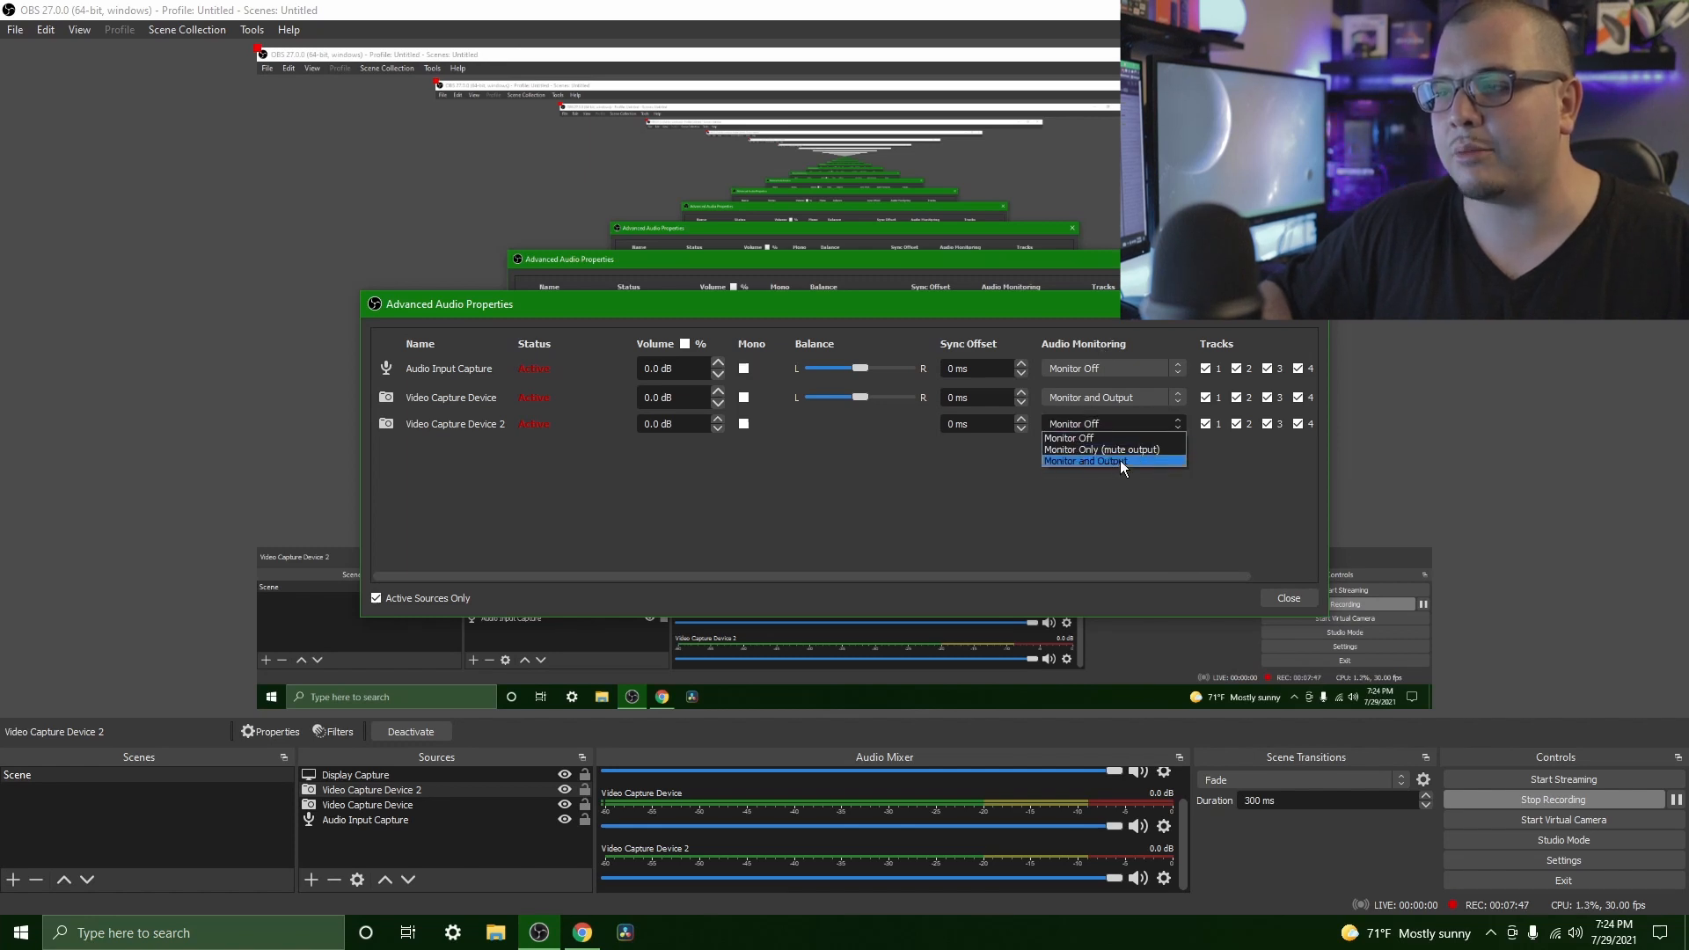
click(1112, 461)
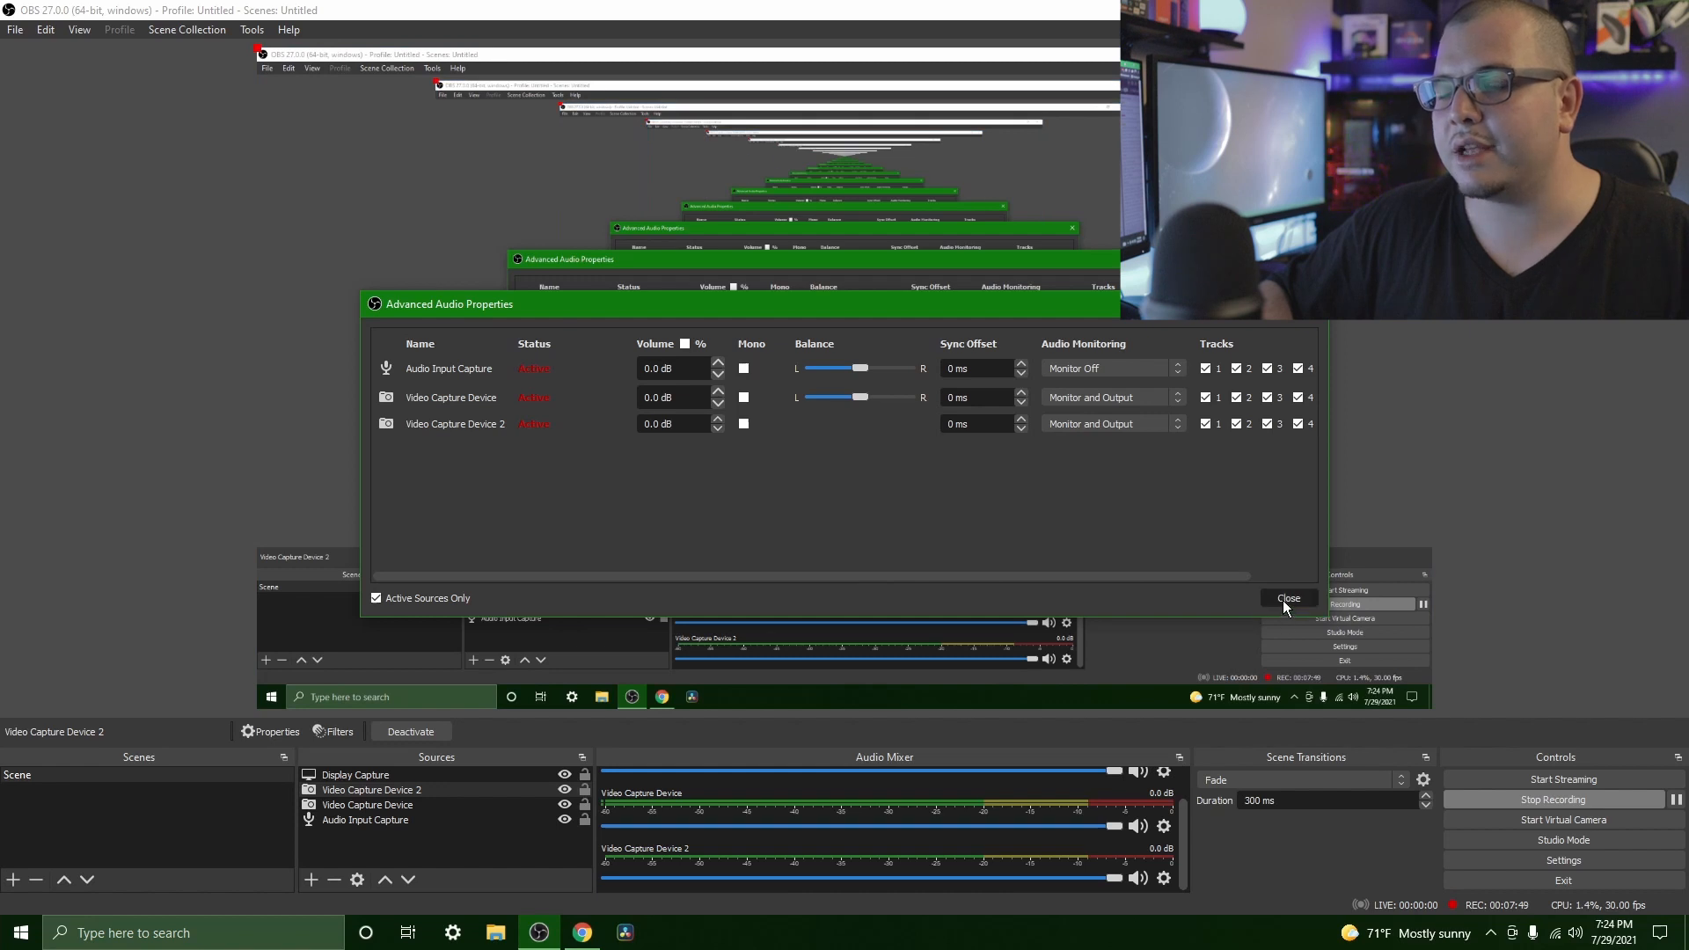
click(1288, 598)
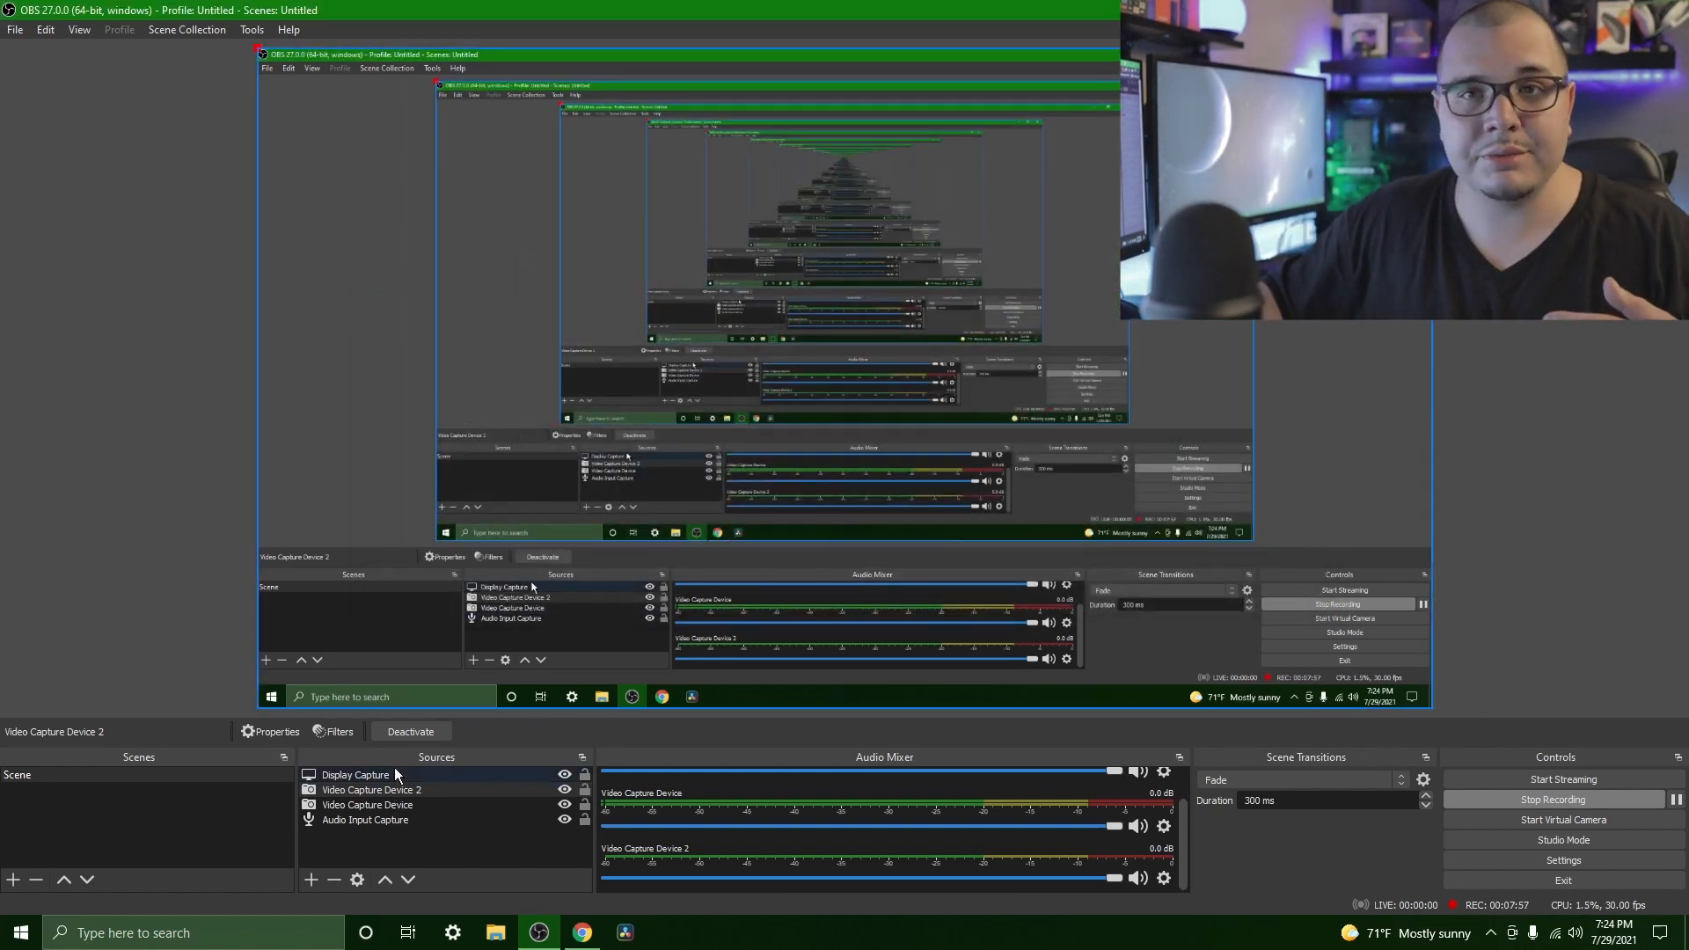
click(368, 804)
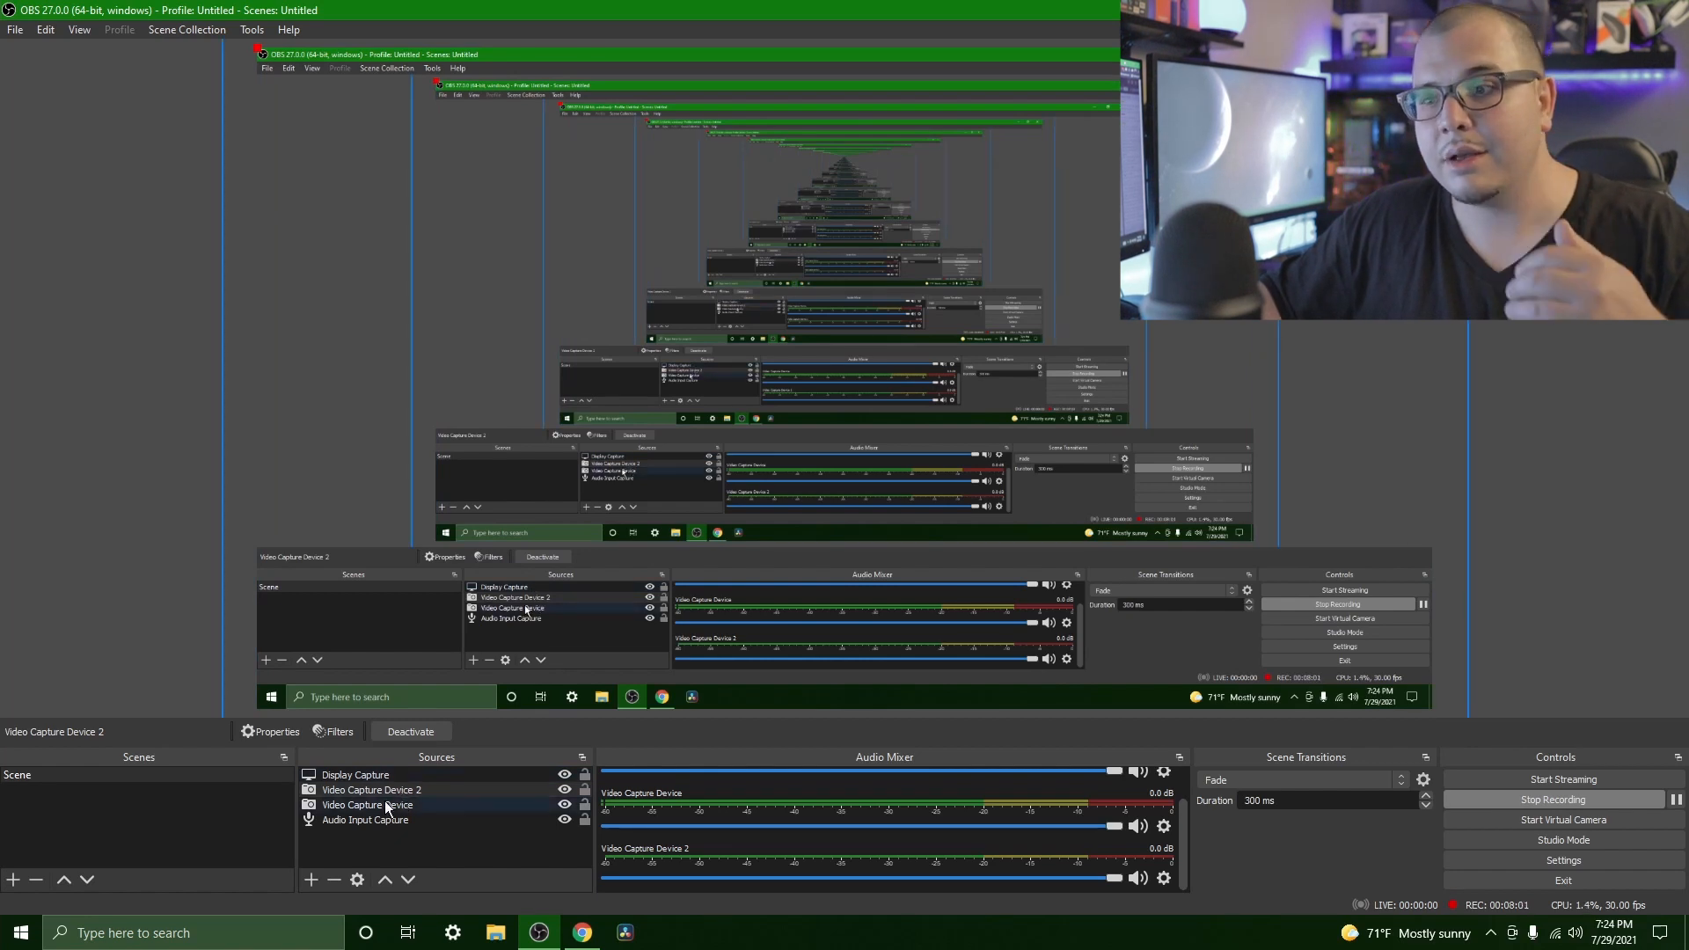
click(373, 788)
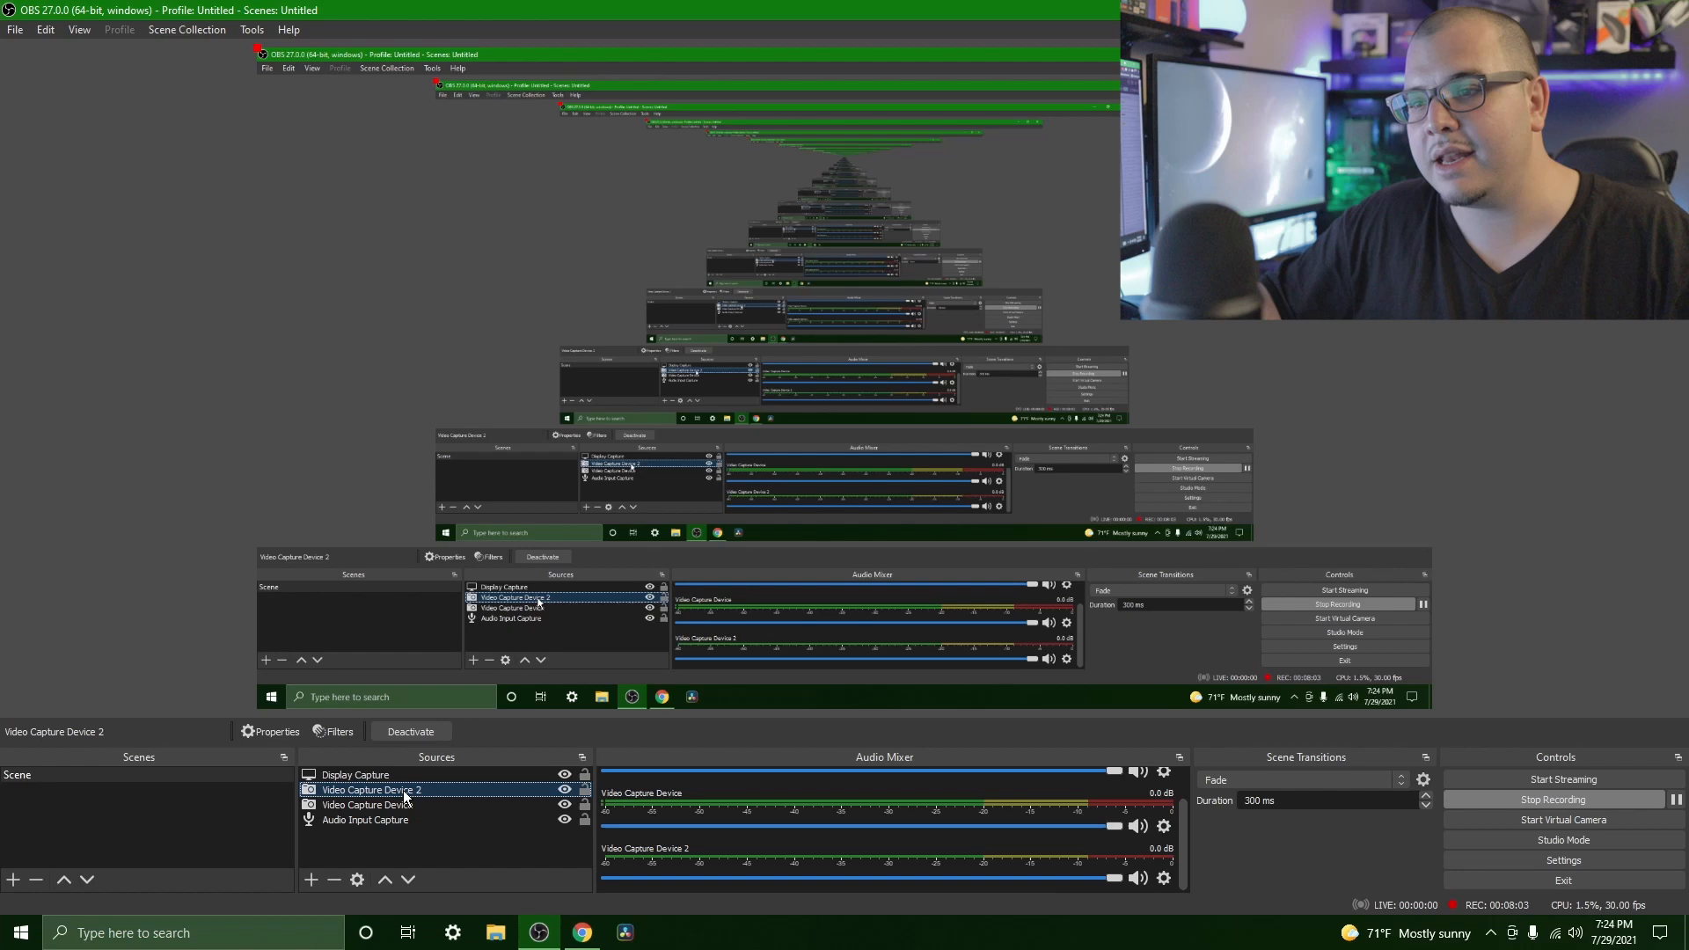
click(356, 774)
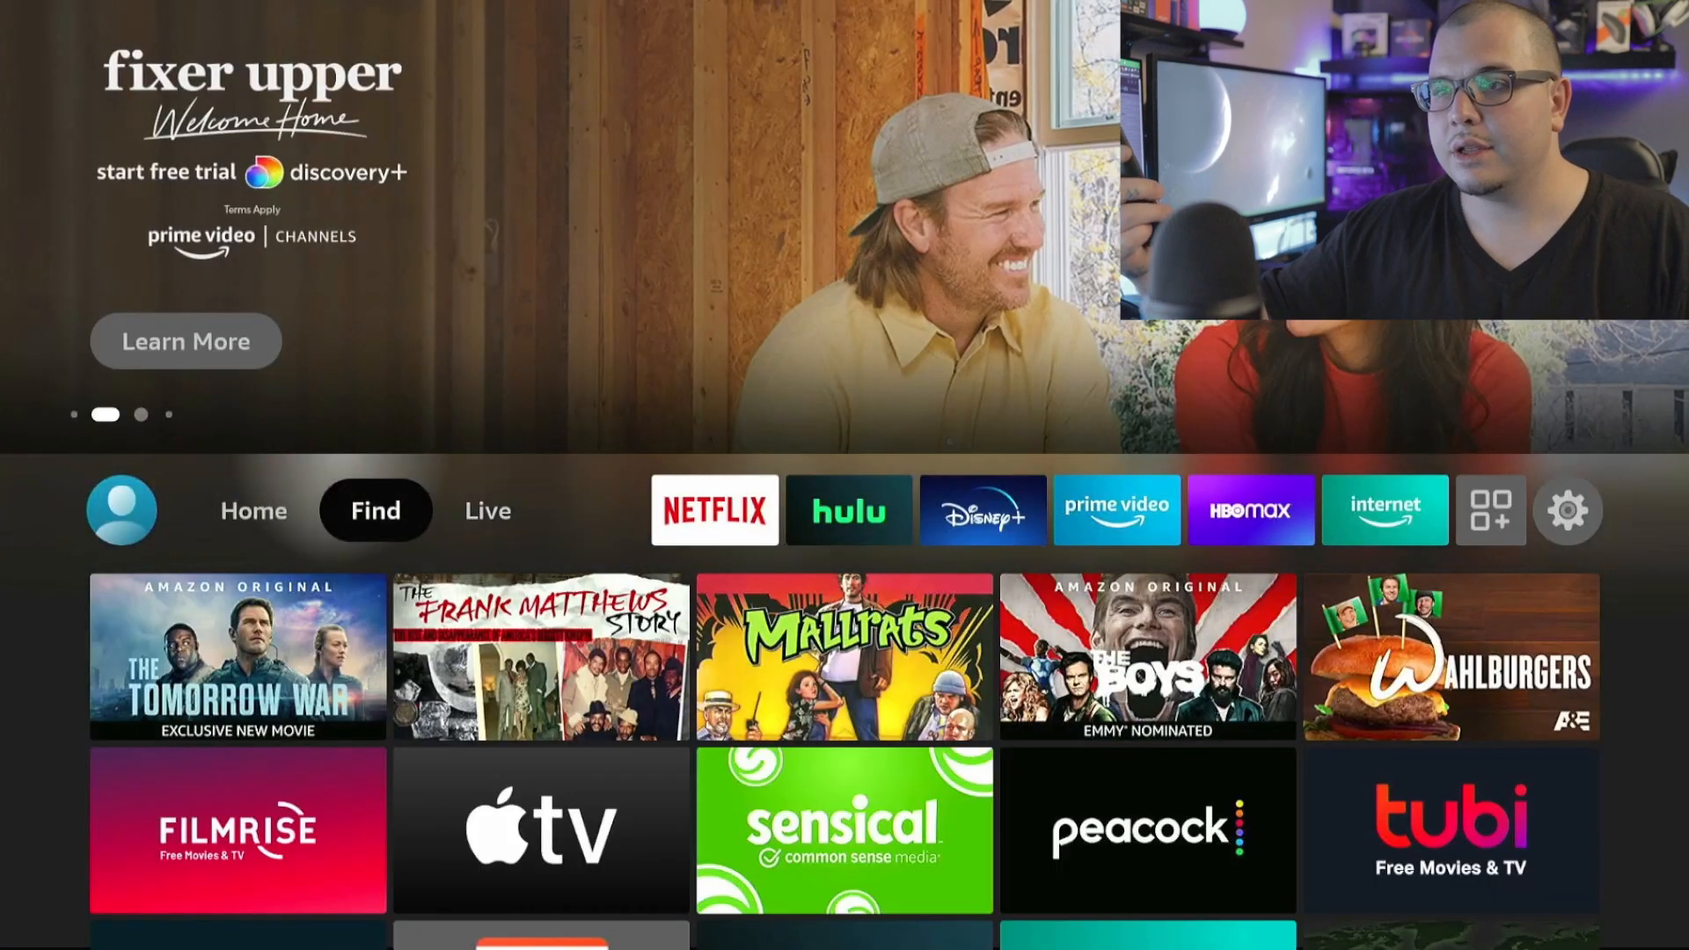
Show the Fire TV Stick capture in a fullscreen preview projector.
click(714, 510)
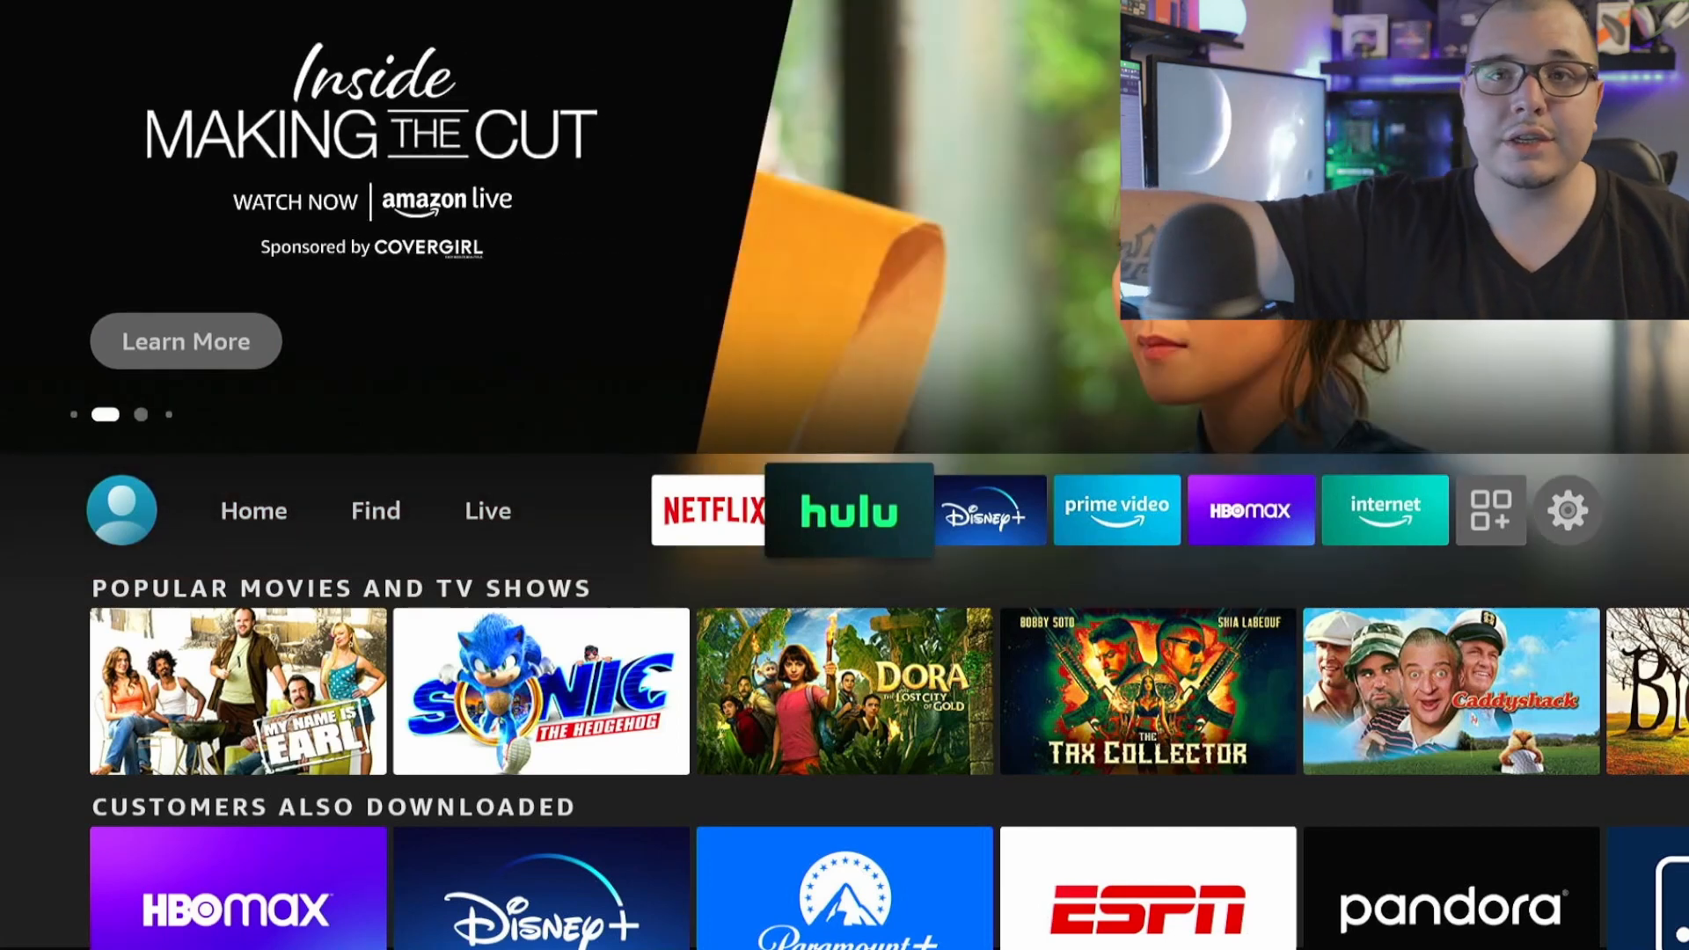
click(1118, 511)
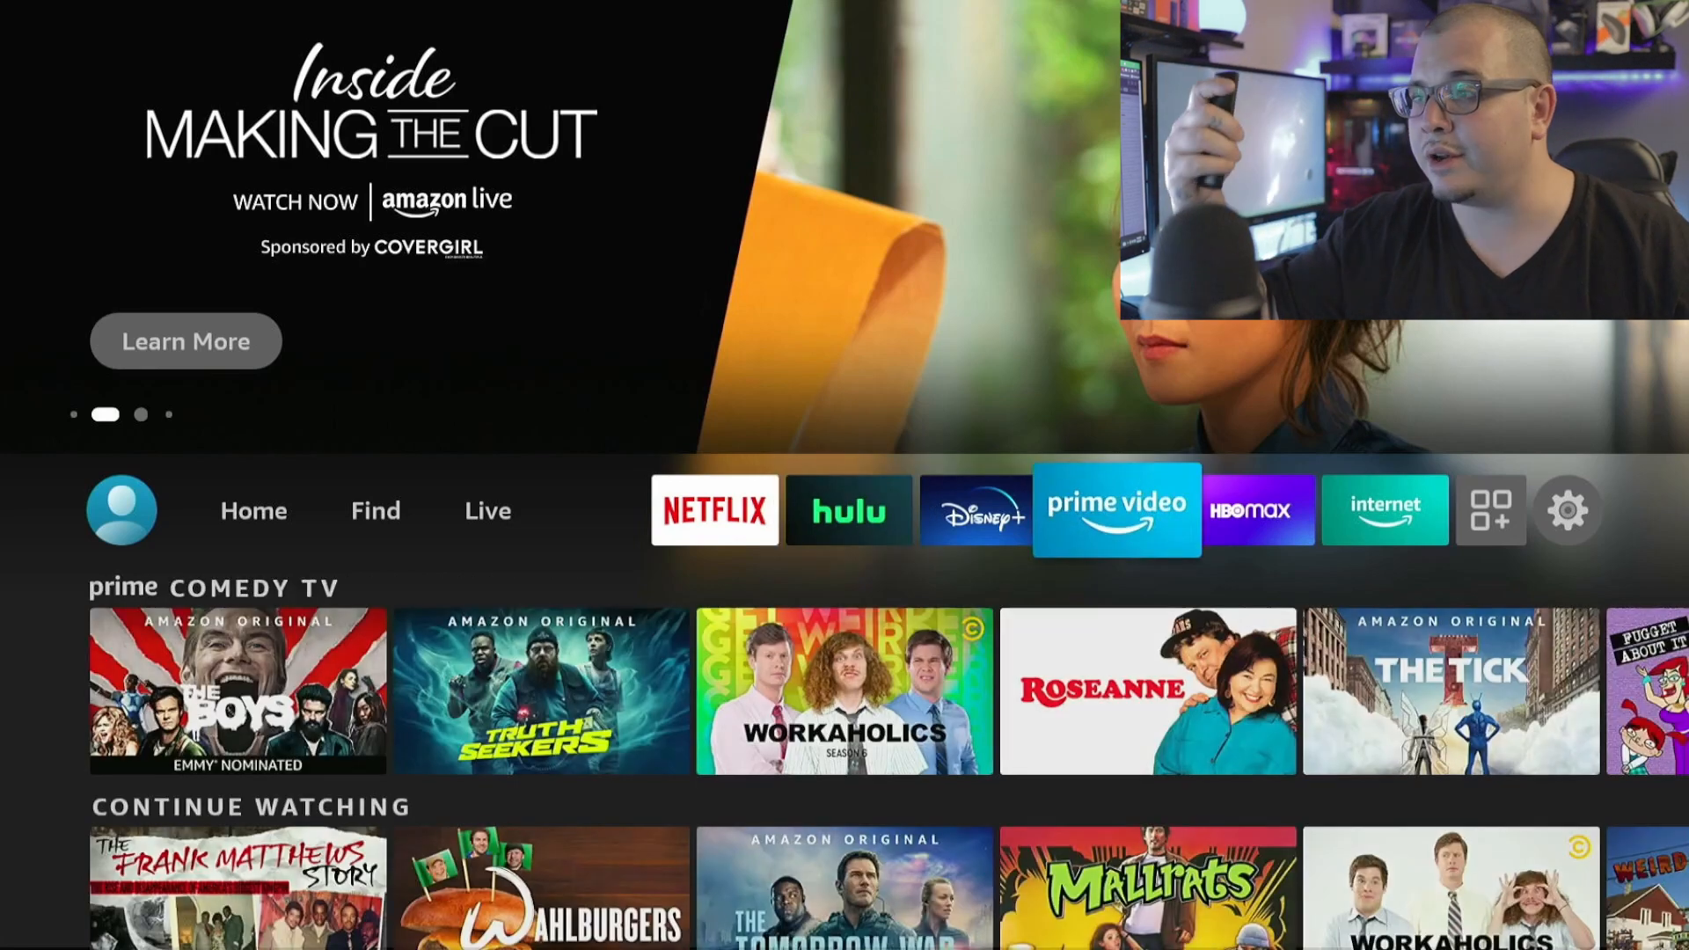